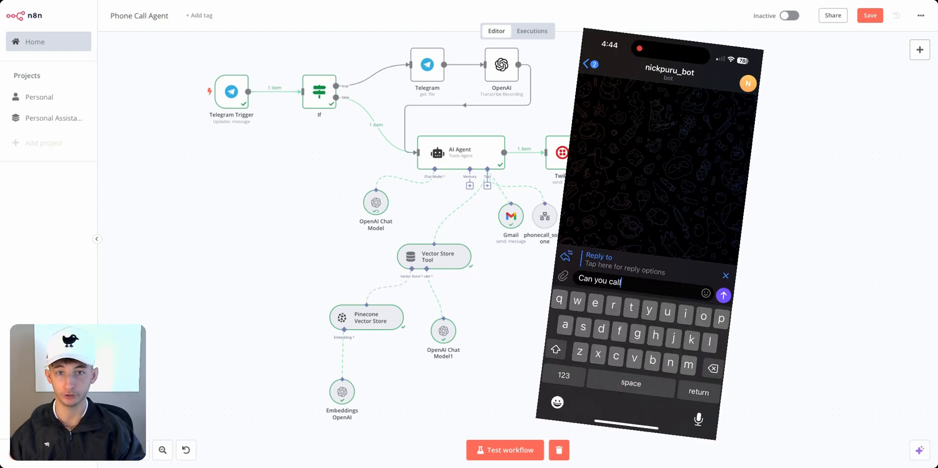
- Type a Telegram request to call and email Sam about meeting on the next project
type("and also email Sam")
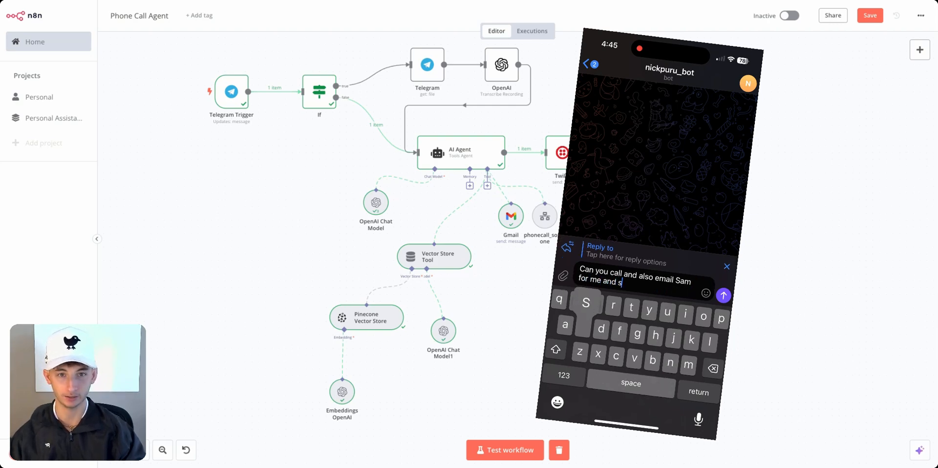
type("ee when he's available to meet to discuss the next")
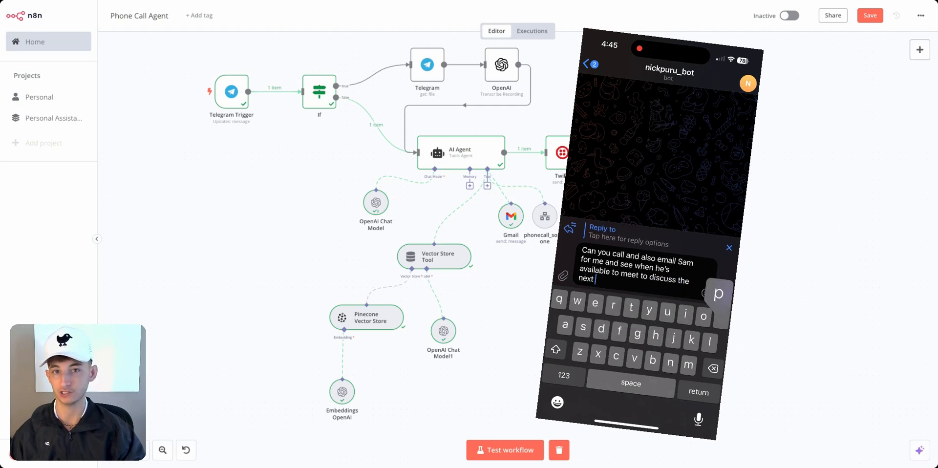
type("roject?")
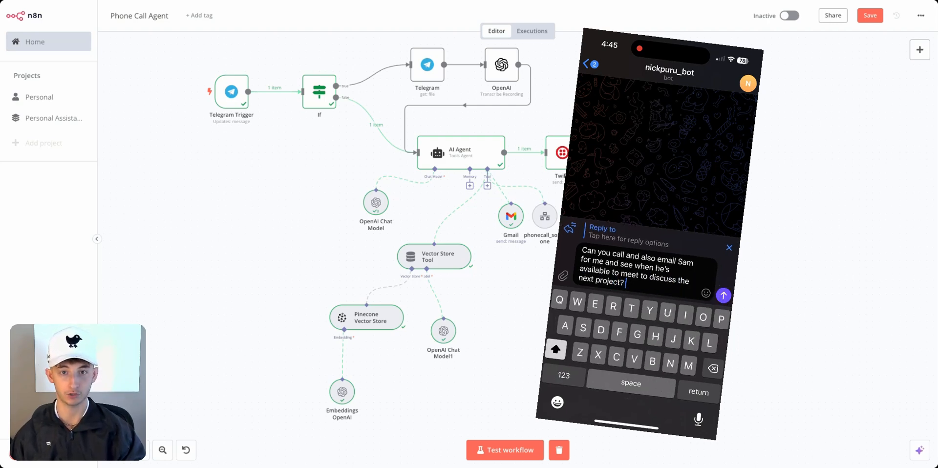
left_click(729, 248)
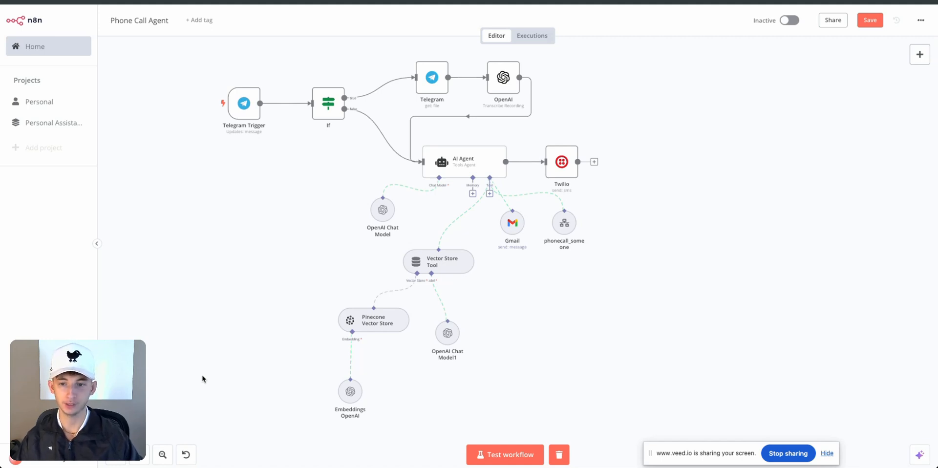
mouse_move(239, 307)
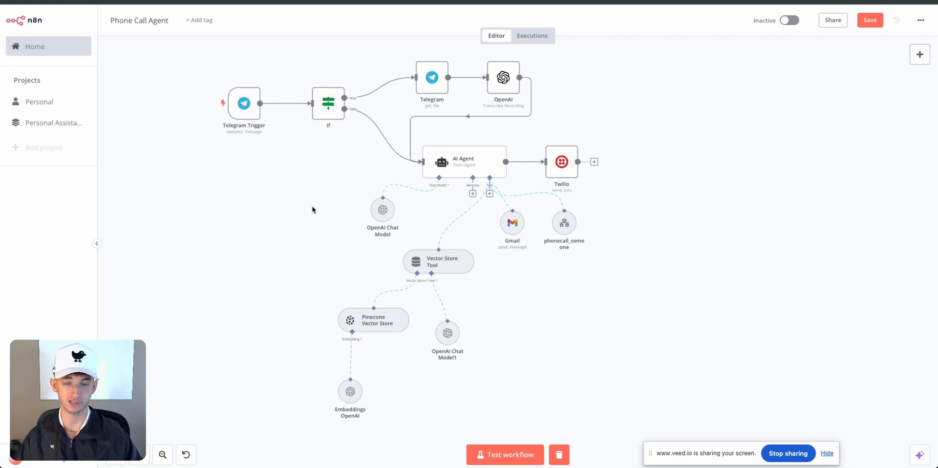
mouse_move(262, 201)
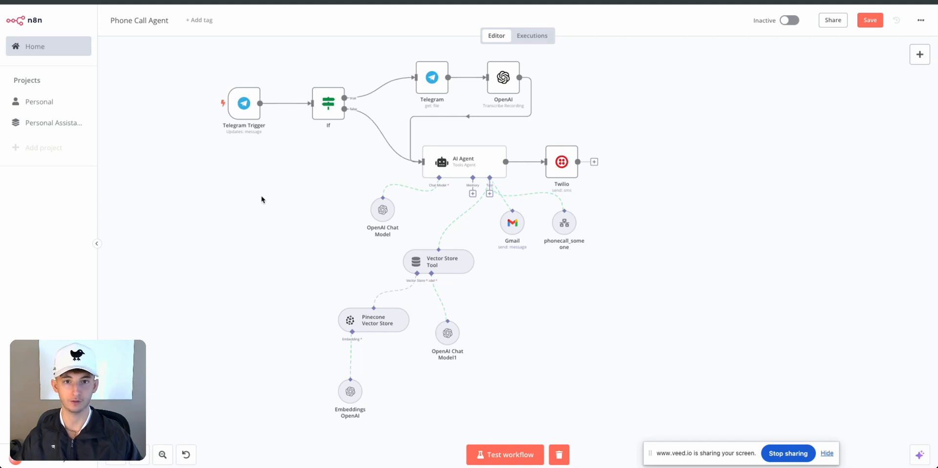
mouse_move(293, 176)
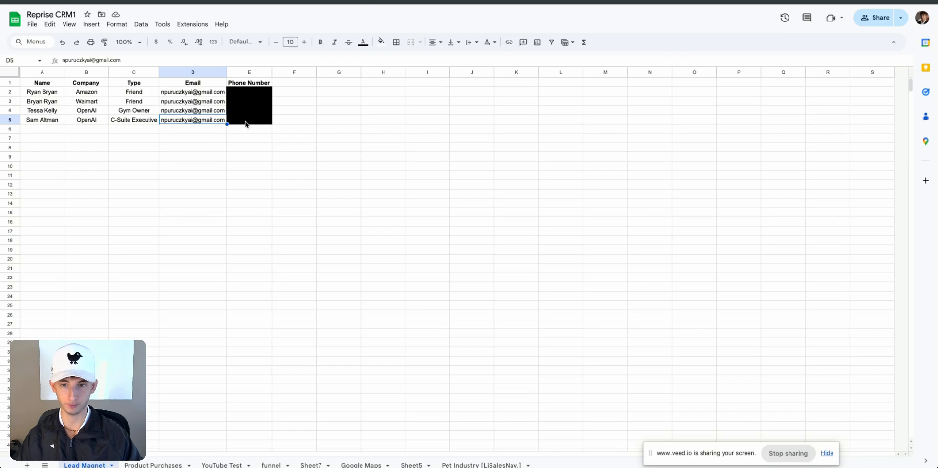
- Select the last contact's row in the Lead Magnet contact sheet
left_click(249, 121)
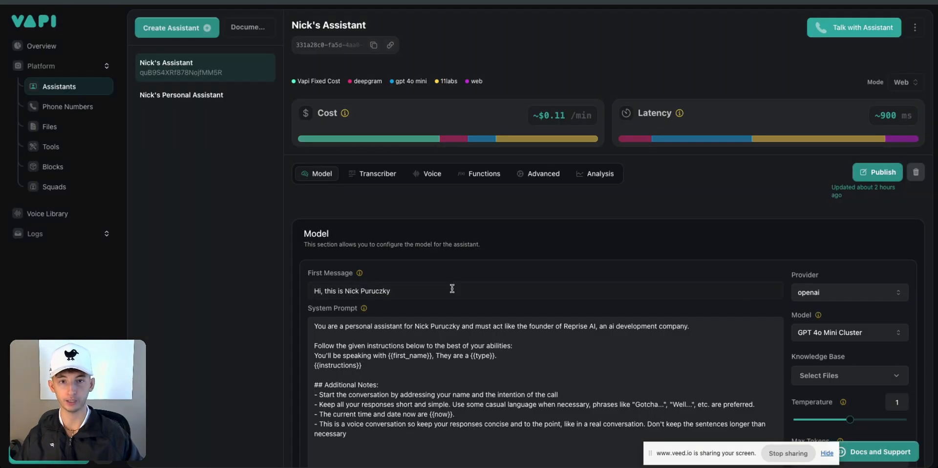
- Scroll through Nick's Assistant first message and system prompt in Vapi
scroll("down", 3)
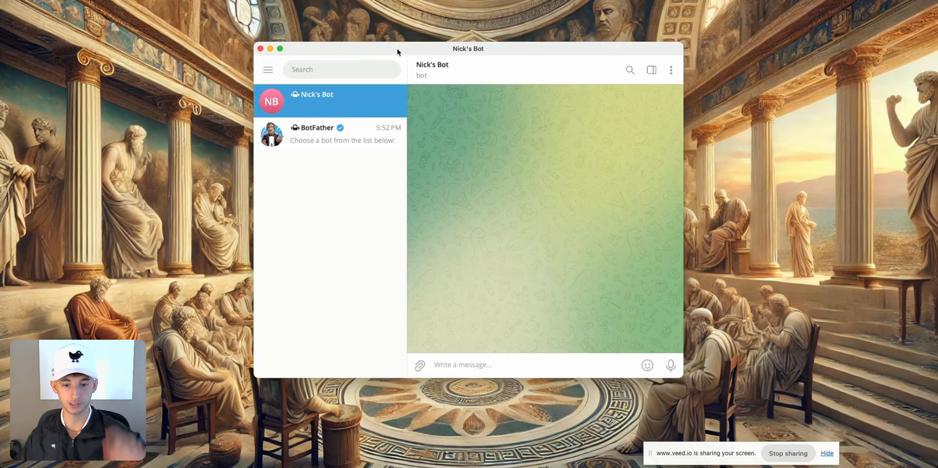
- Move focus away from the empty Nick's Bot chat in Telegram
left_click(647, 365)
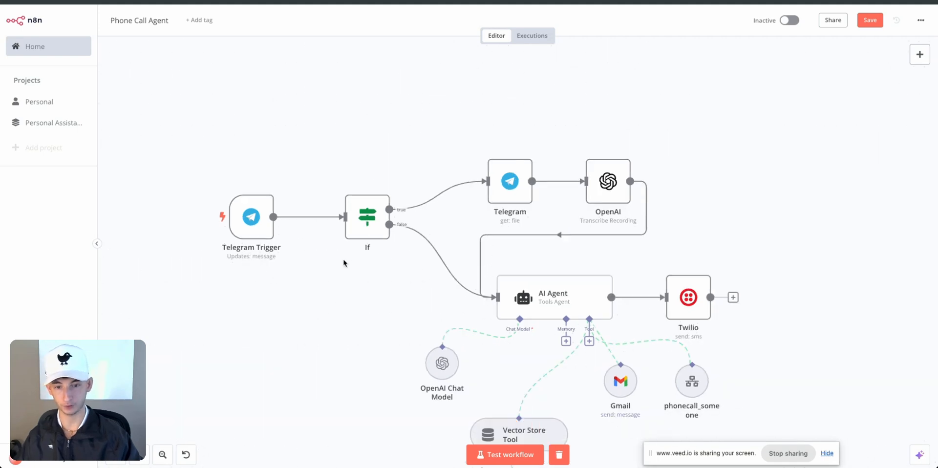
mouse_move(412, 239)
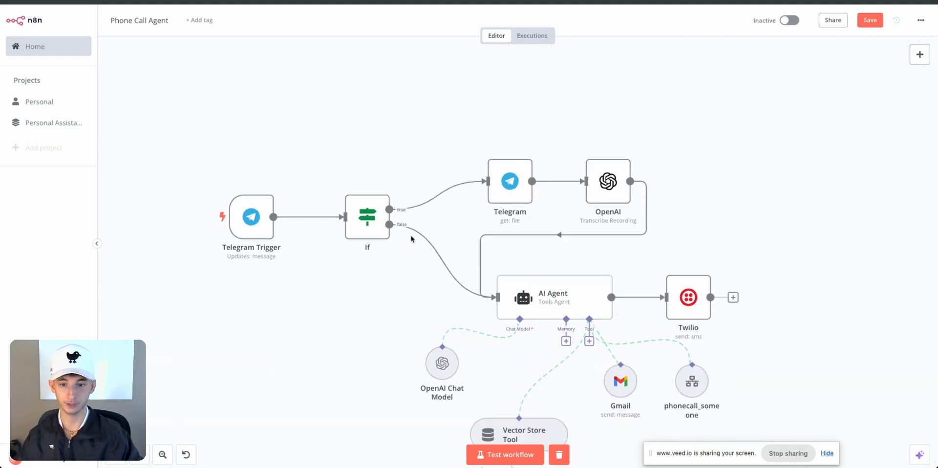
mouse_move(342, 172)
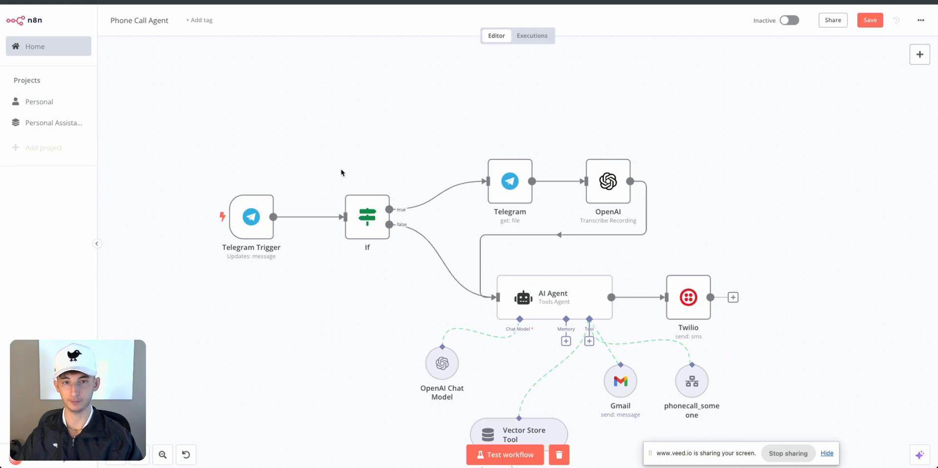
mouse_move(335, 166)
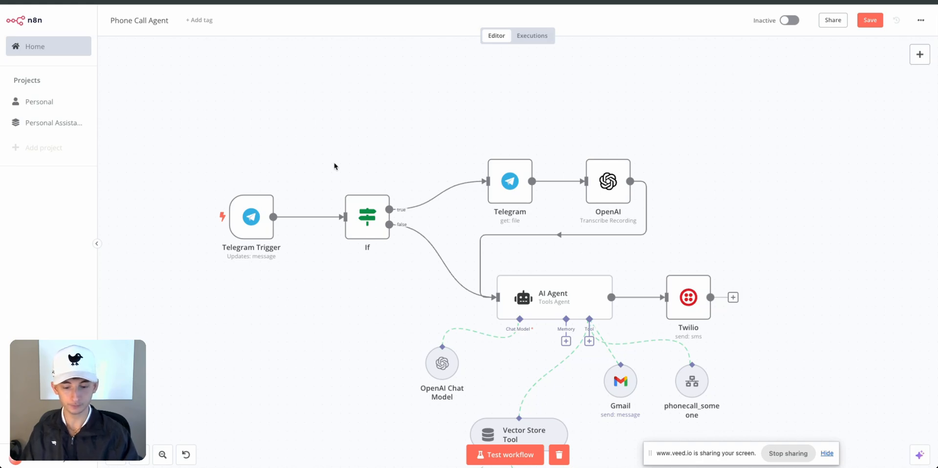
mouse_move(367, 140)
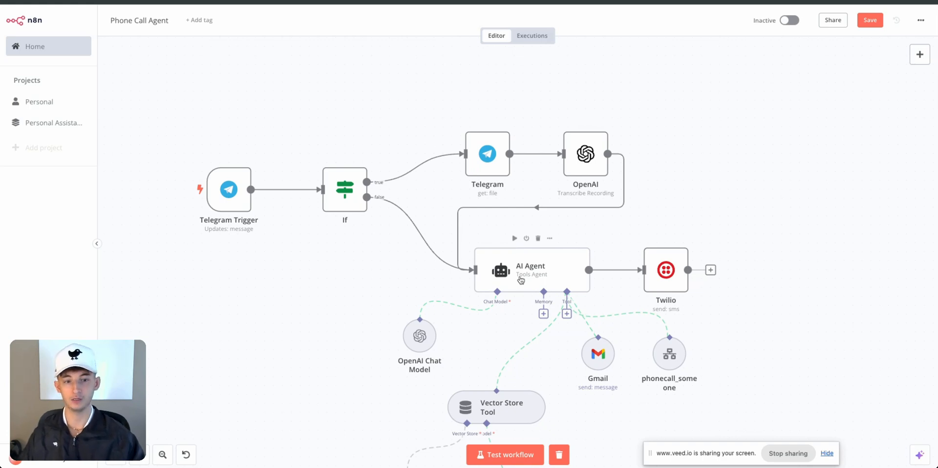
mouse_move(585, 153)
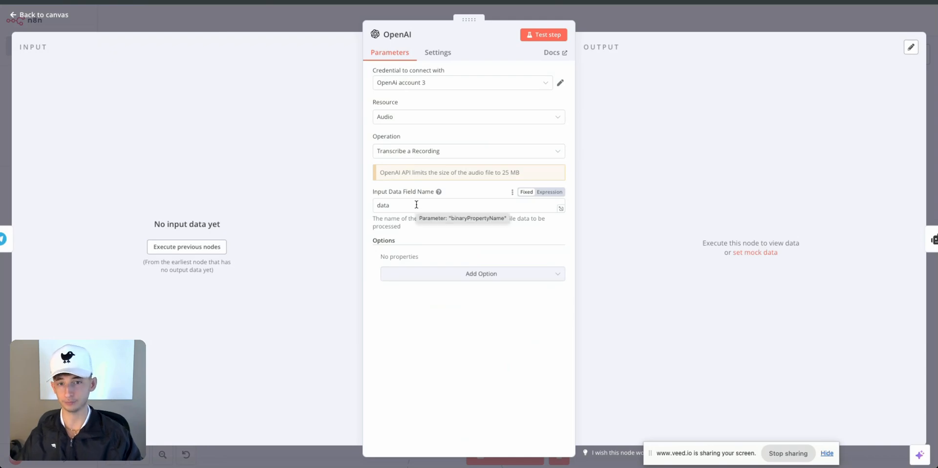
- Inspect the Telegram get:file node that downloads the voice message by file ID
left_click(39, 14)
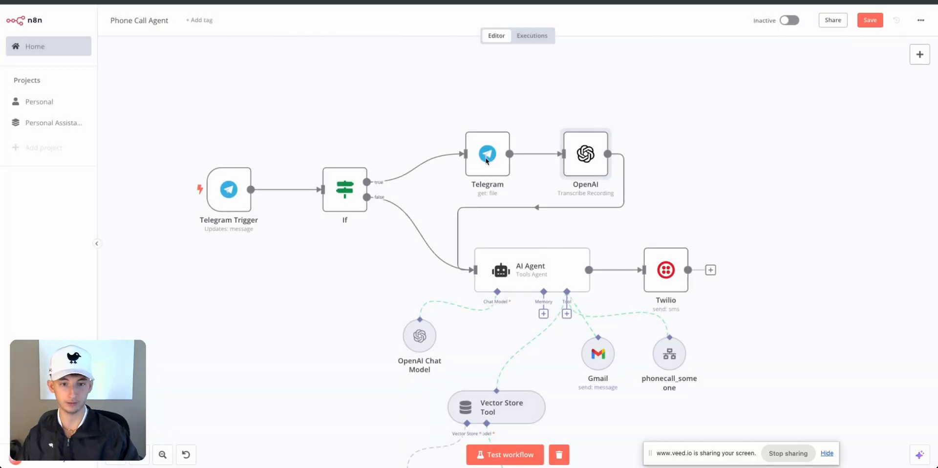
double_click(487, 153)
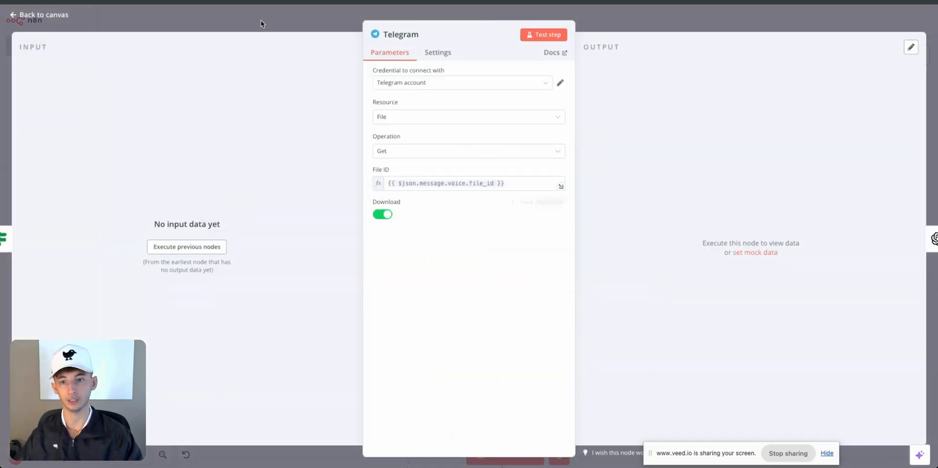
left_click(39, 15)
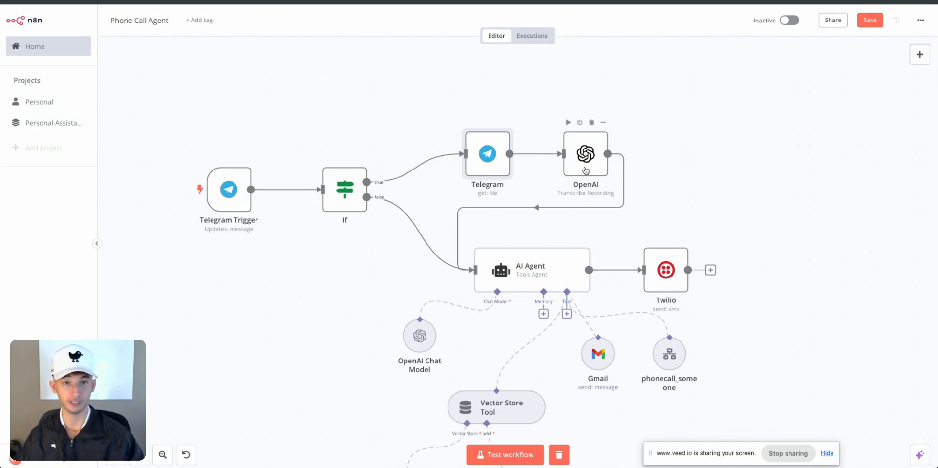
mouse_move(608, 230)
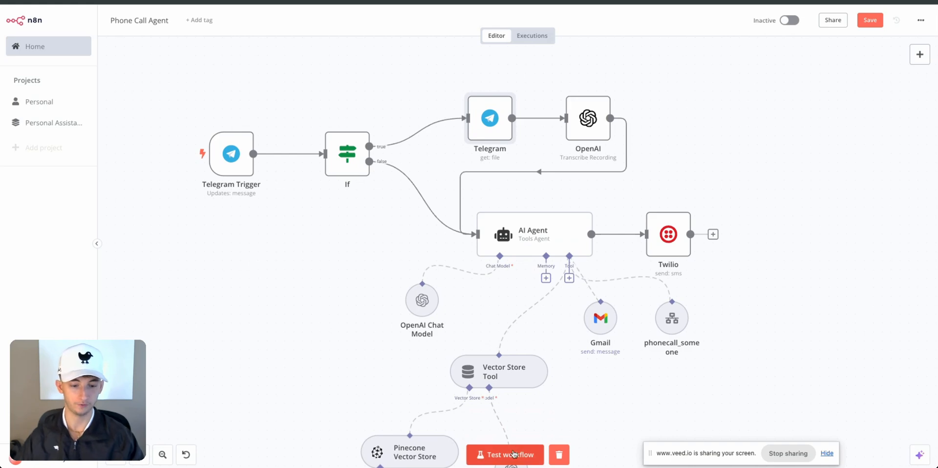
mouse_move(508, 454)
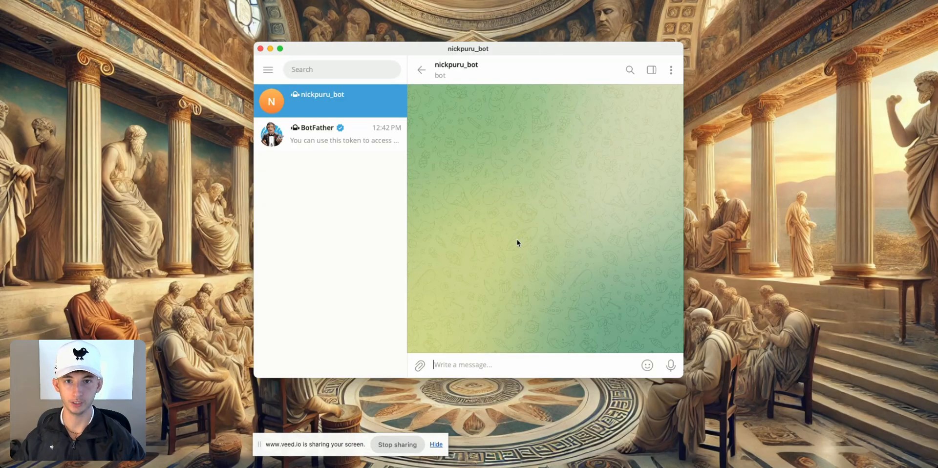
- Record a voice note in the Nick's Bot chat and send it
left_click(440, 365)
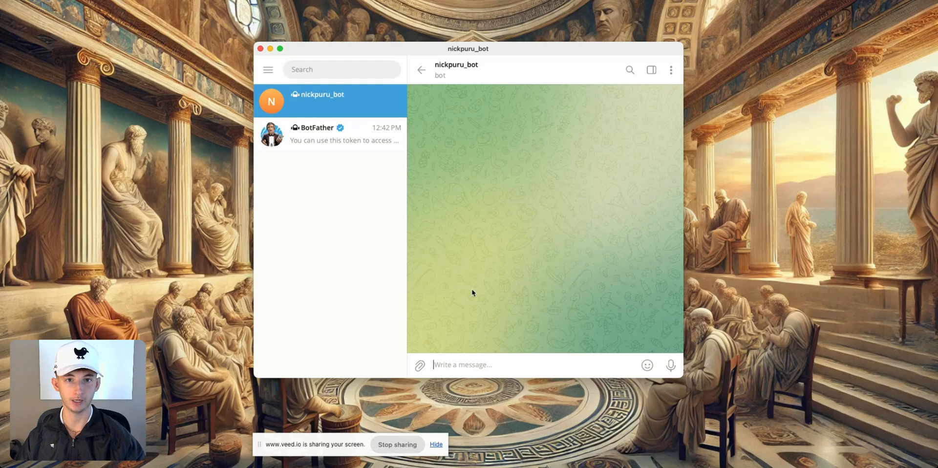
mouse_move(489, 265)
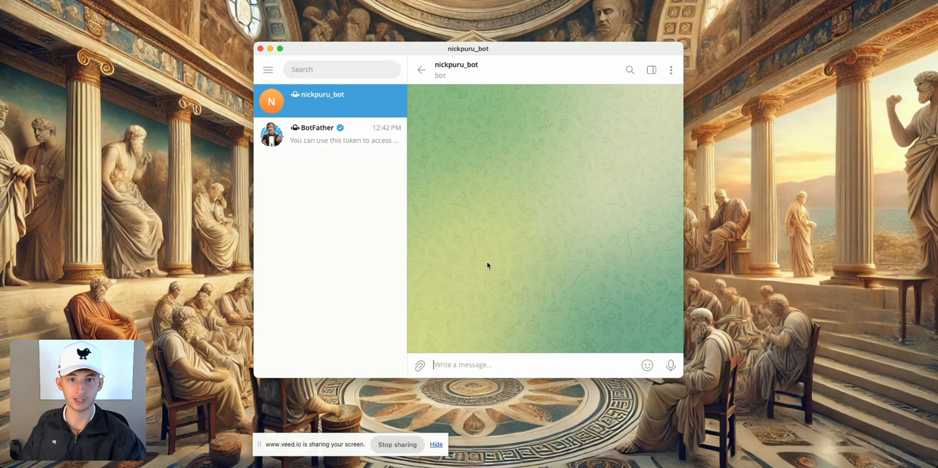
mouse_move(552, 294)
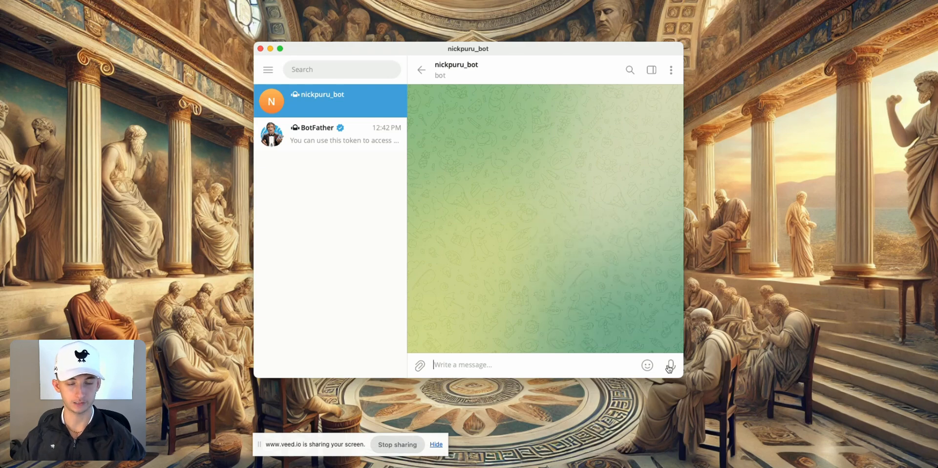
left_click(669, 367)
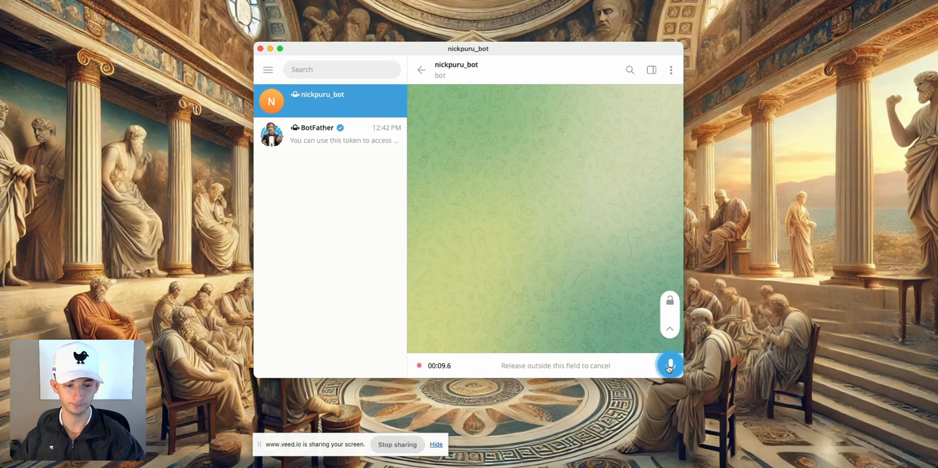
left_click(670, 365)
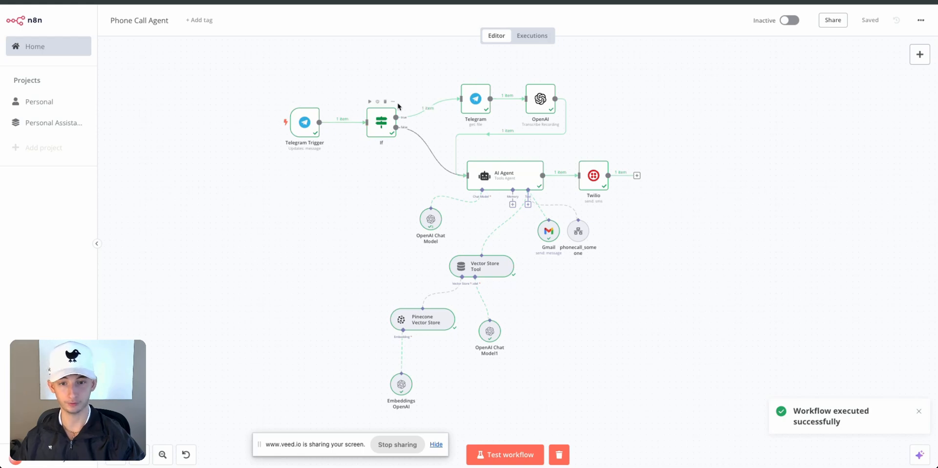
mouse_move(459, 110)
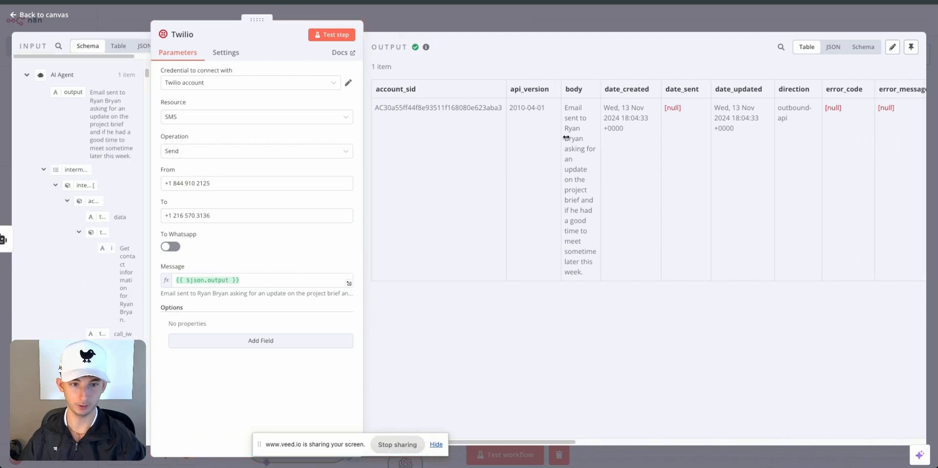
- Widen the Twilio node's input panel to read the agent's intermediate steps
left_click_drag(565, 107, 593, 169)
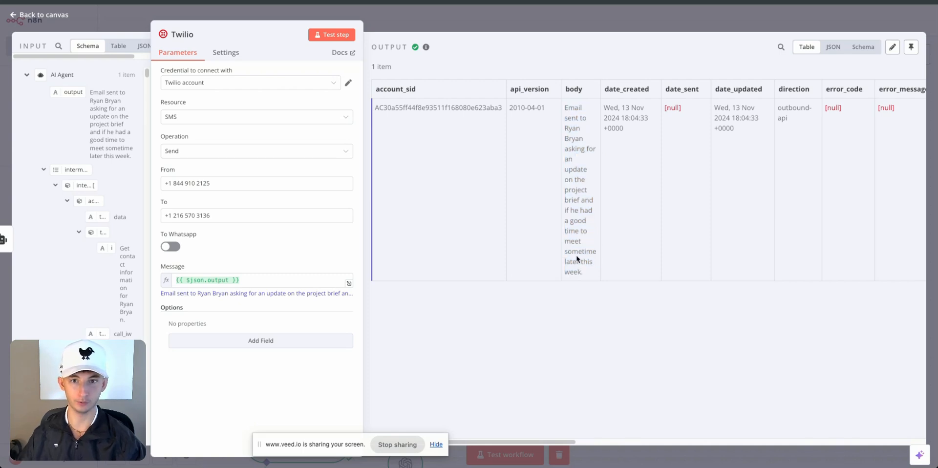
mouse_move(475, 405)
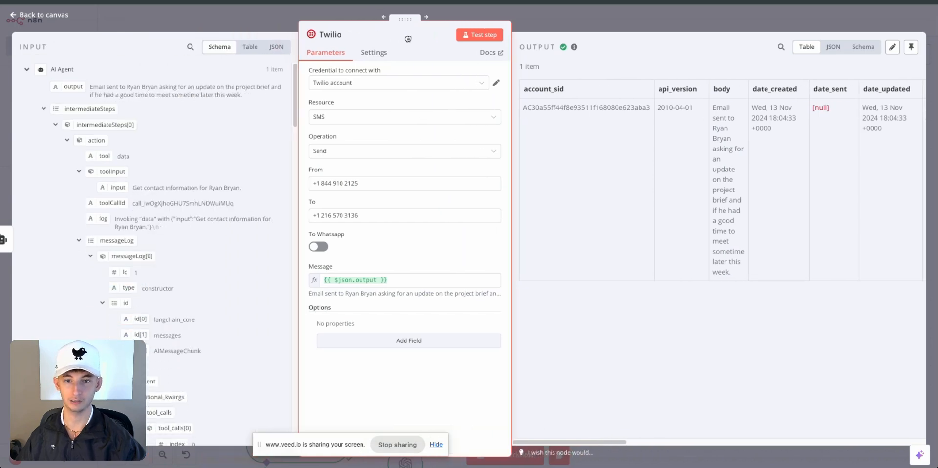
- Read the AI Agent's system prompt on extracting names and searching Pinecone
left_click(37, 15)
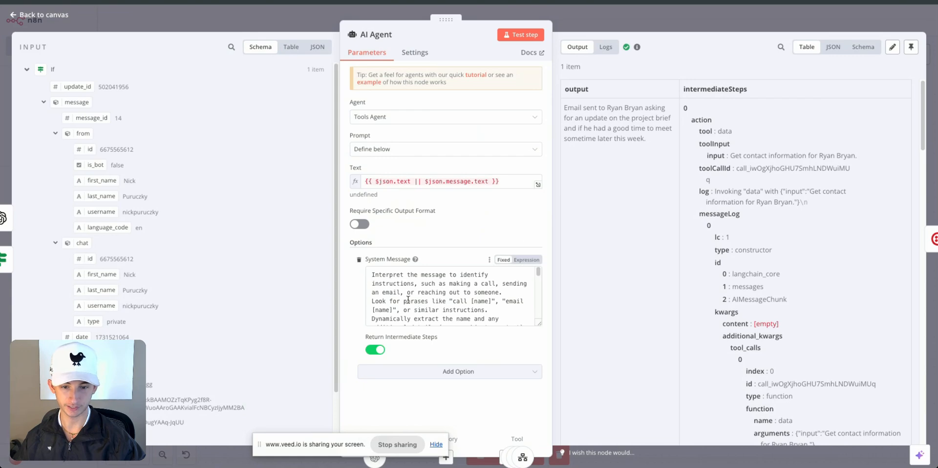
scroll("down", 3)
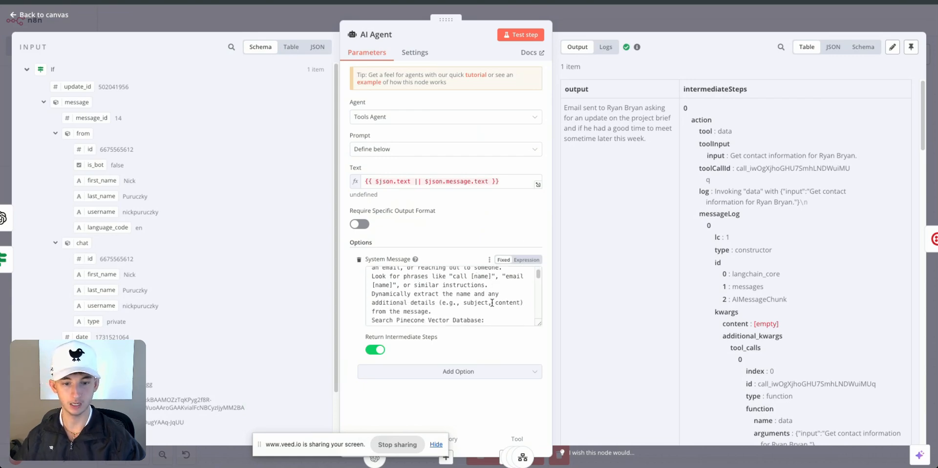
left_click_drag(526, 325, 527, 379)
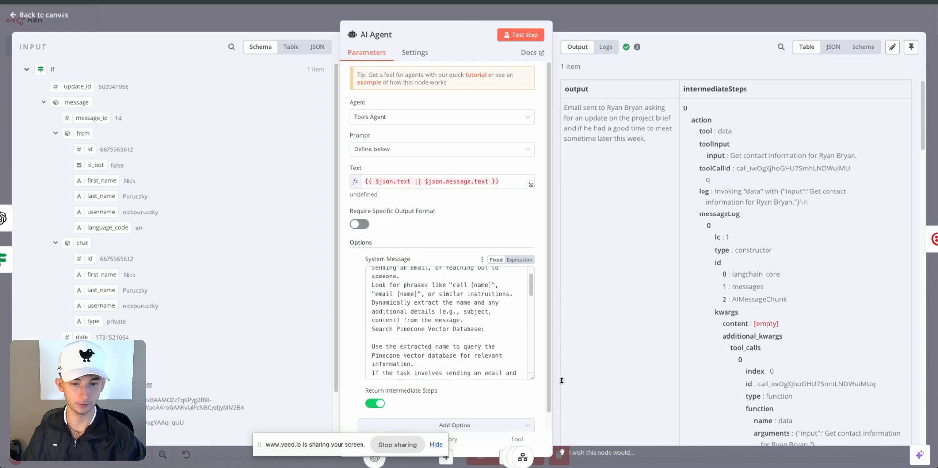
left_click(36, 14)
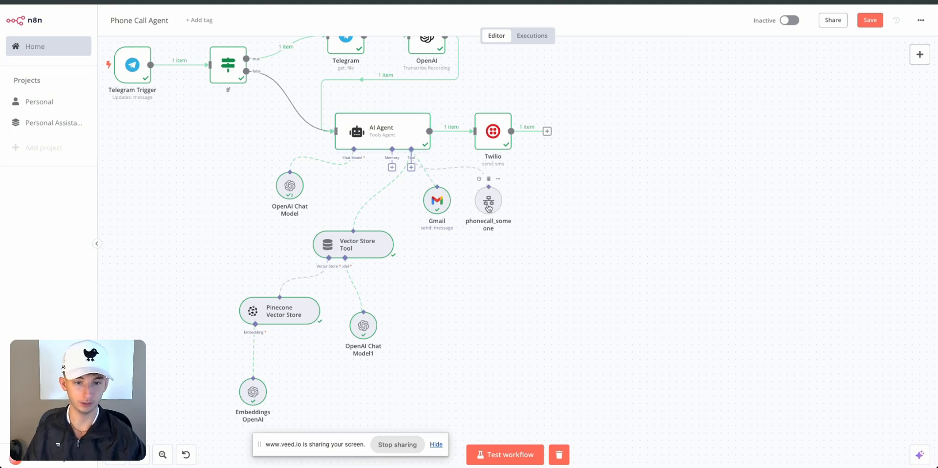
mouse_move(462, 286)
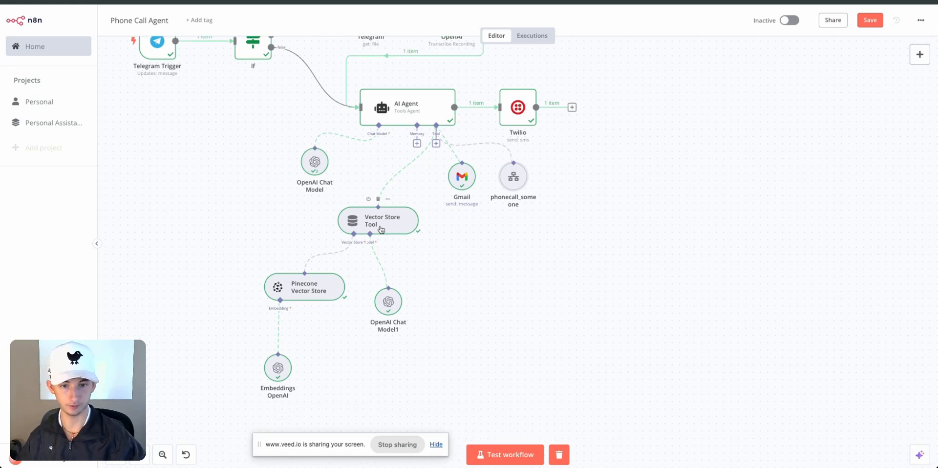
mouse_move(395, 222)
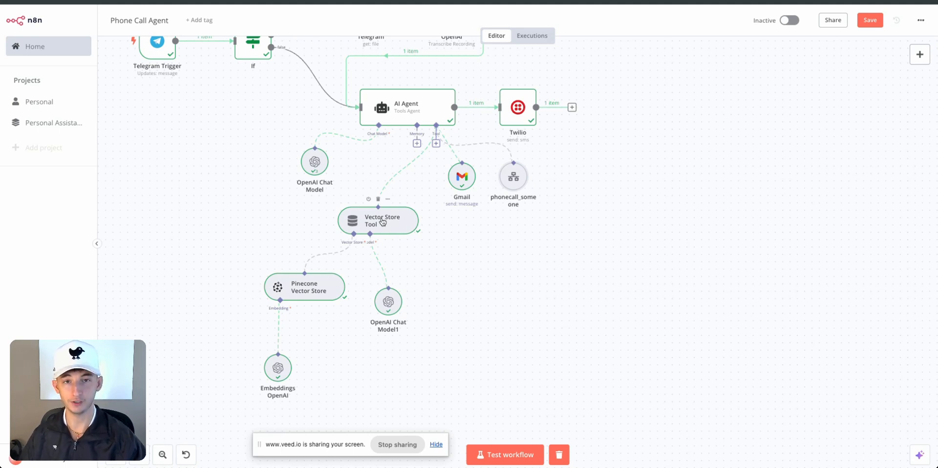
mouse_move(306, 213)
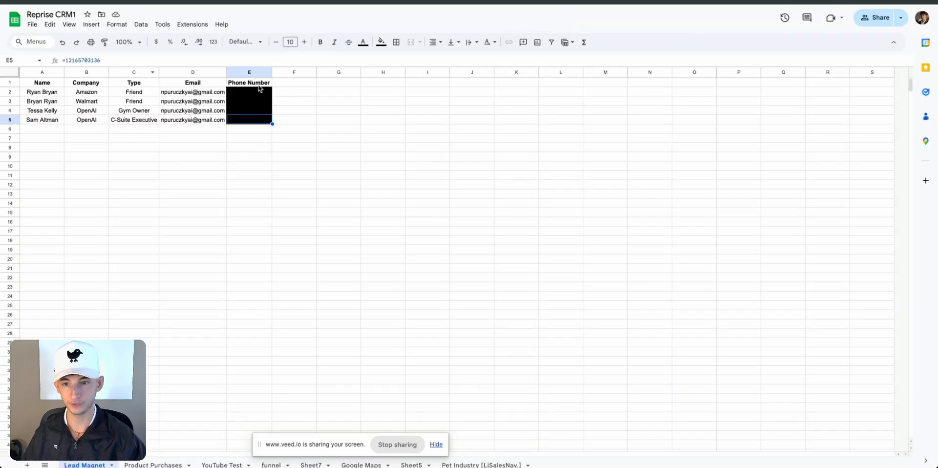
- Select the Phone Number column cells in the Reprise CRM1 contact sheet
left_click_drag(249, 92, 249, 120)
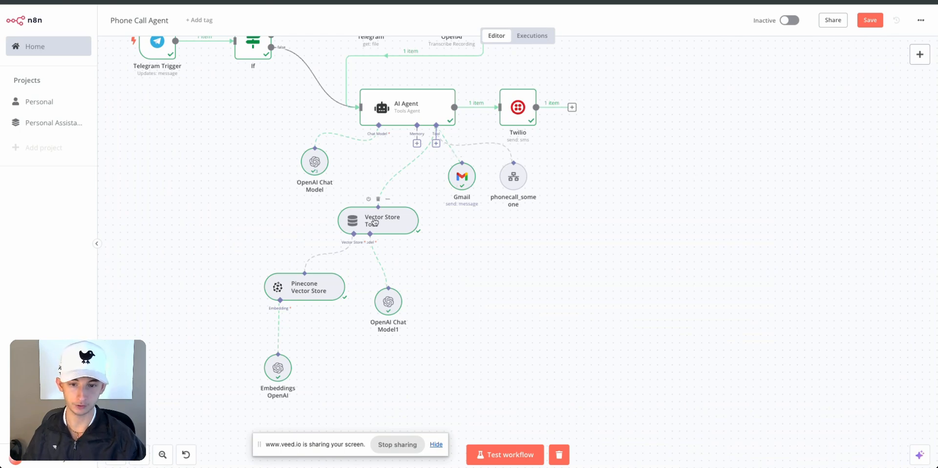
mouse_move(303, 296)
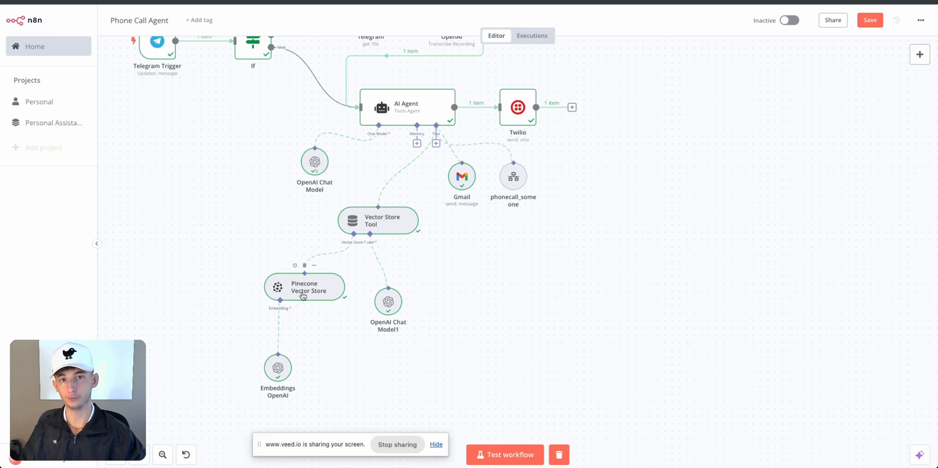
mouse_move(223, 275)
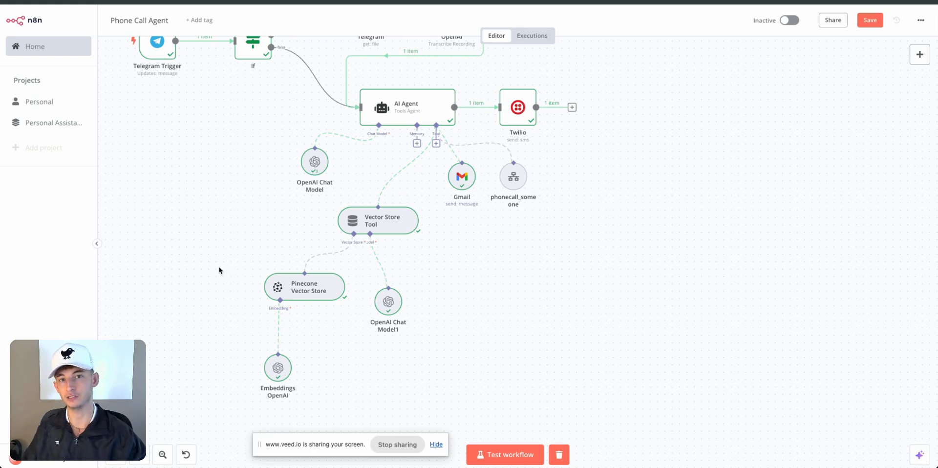
mouse_move(419, 110)
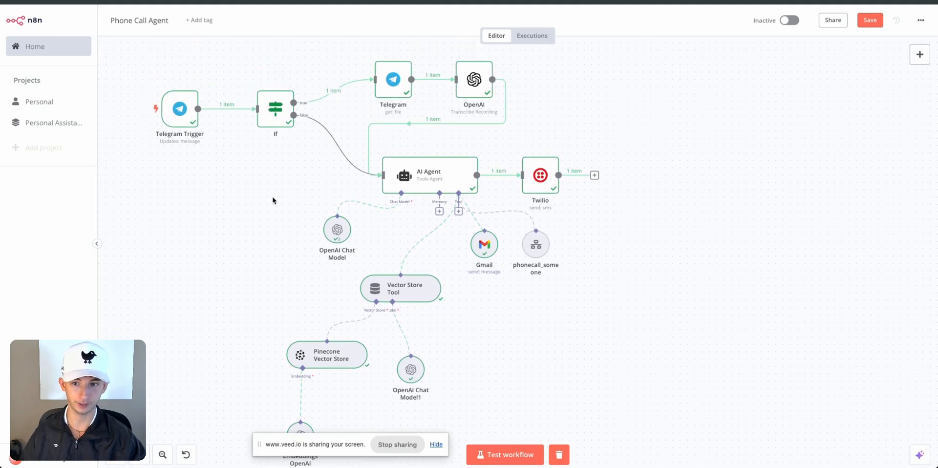
mouse_move(178, 121)
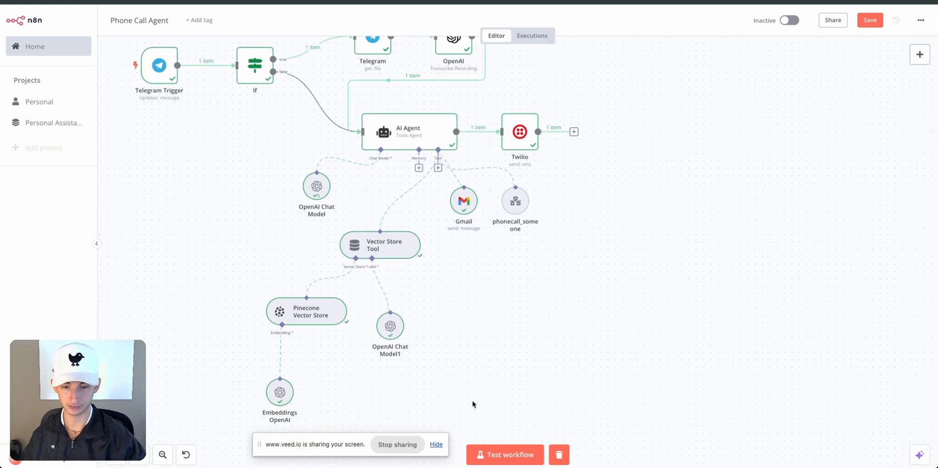
mouse_move(440, 207)
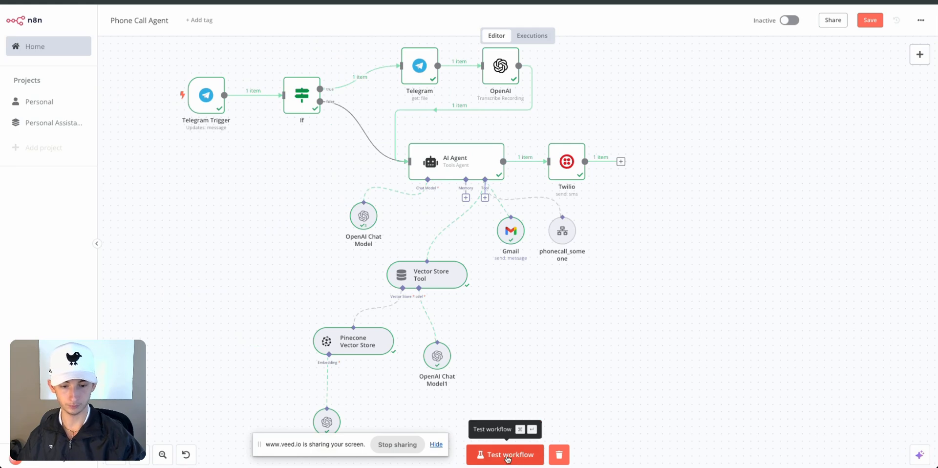
- Start a test run and ask the bot to call Sam about meeting at 5pm or 8pm tomorrow
left_click(505, 454)
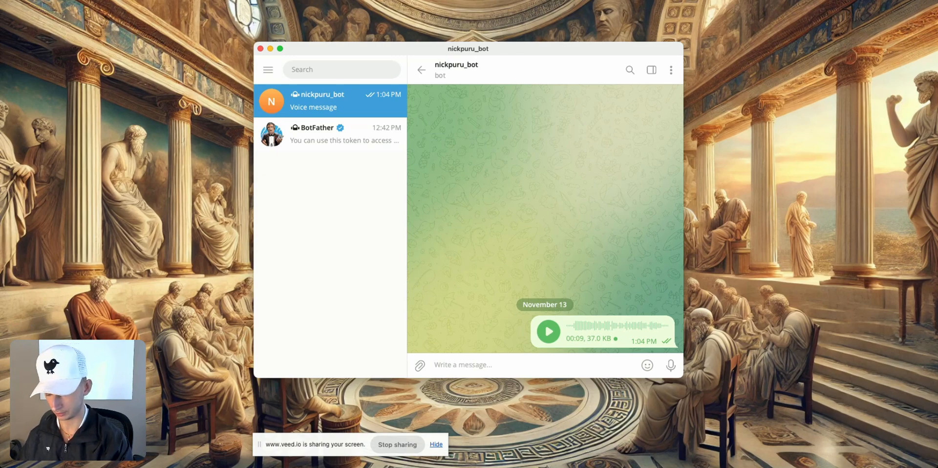
type("Can you call Sam Altm")
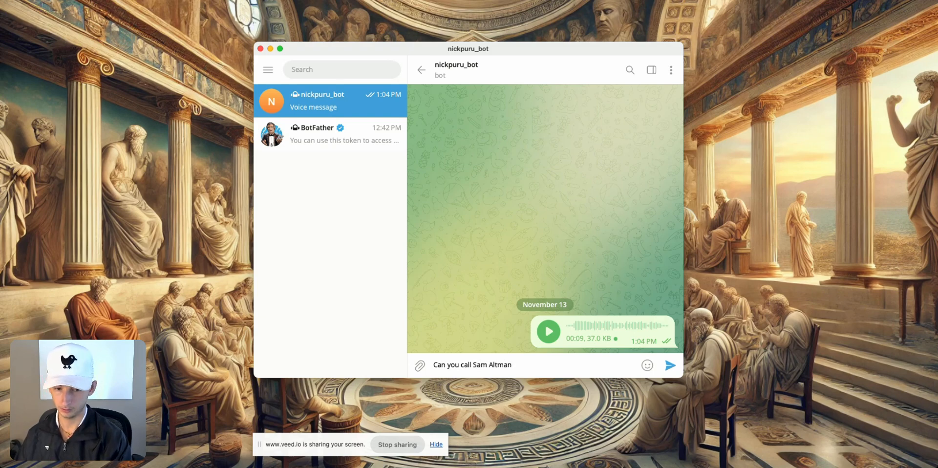
type("and see if hes avai")
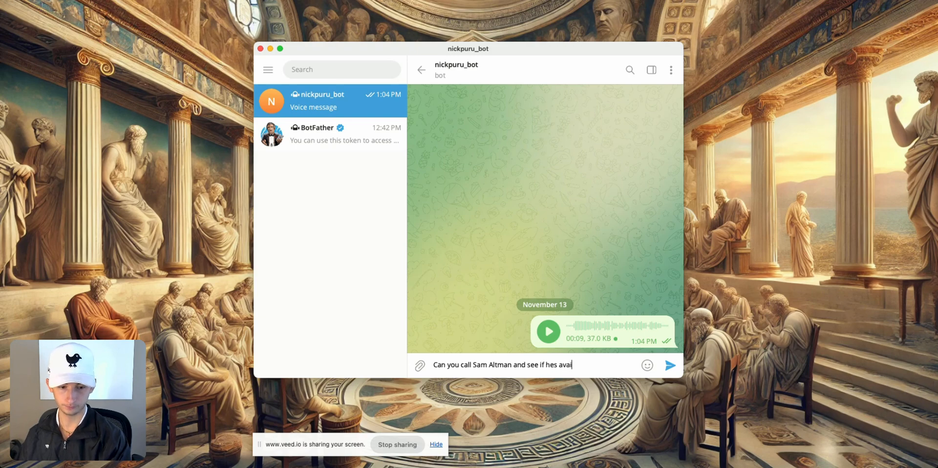
type("lable at 5pm")
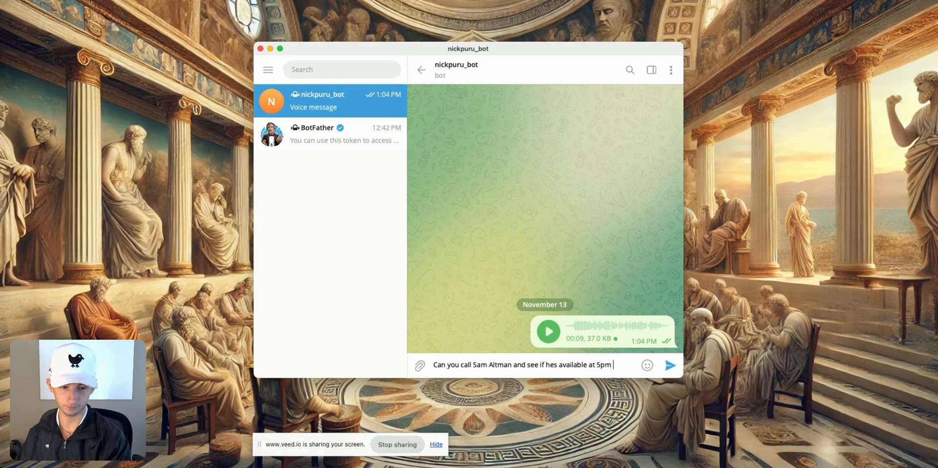
type("or")
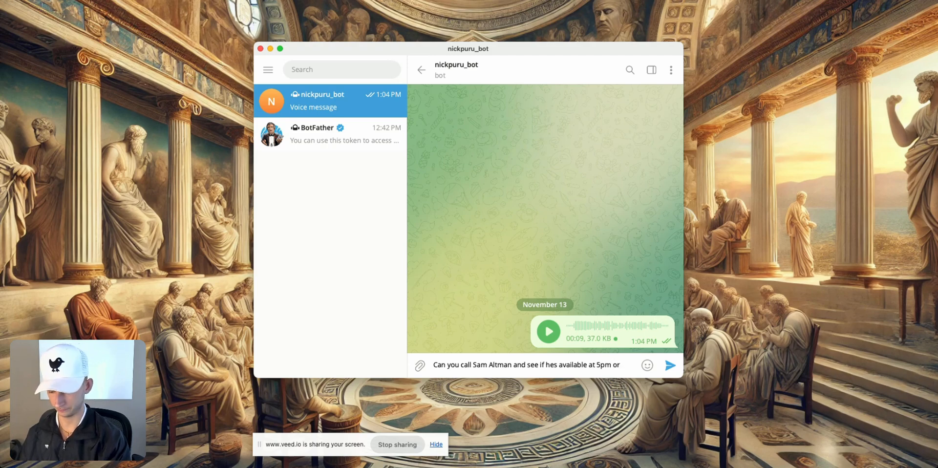
type("8pm tomorrow to me")
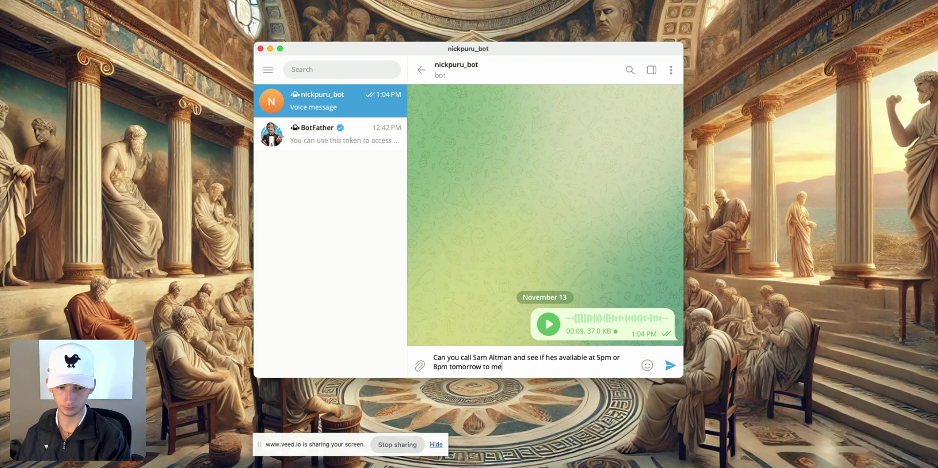
type("setup a quick me")
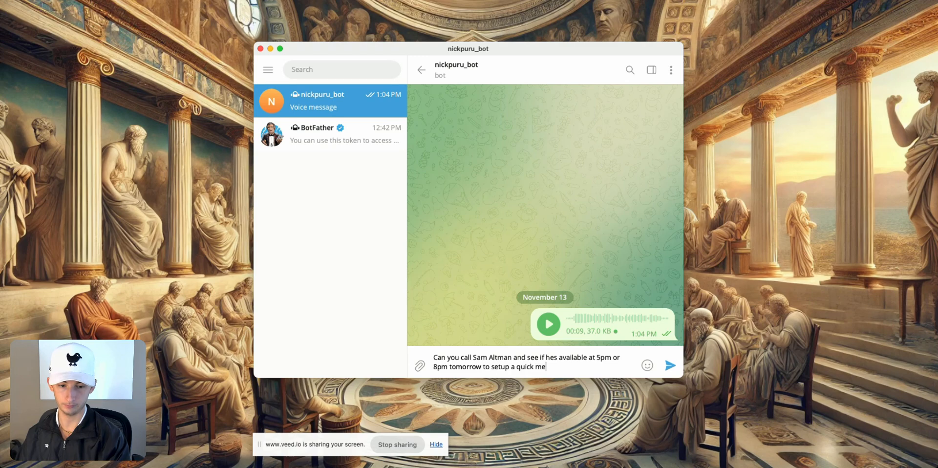
type("eting.")
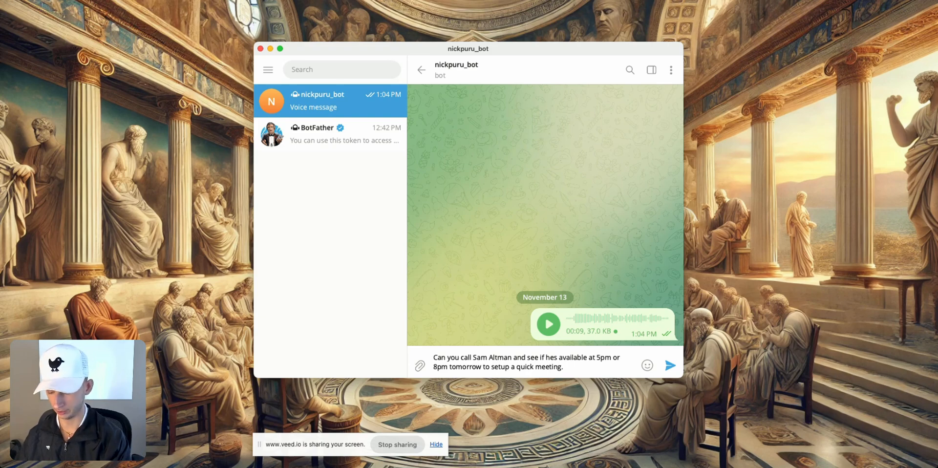
type("Also ask")
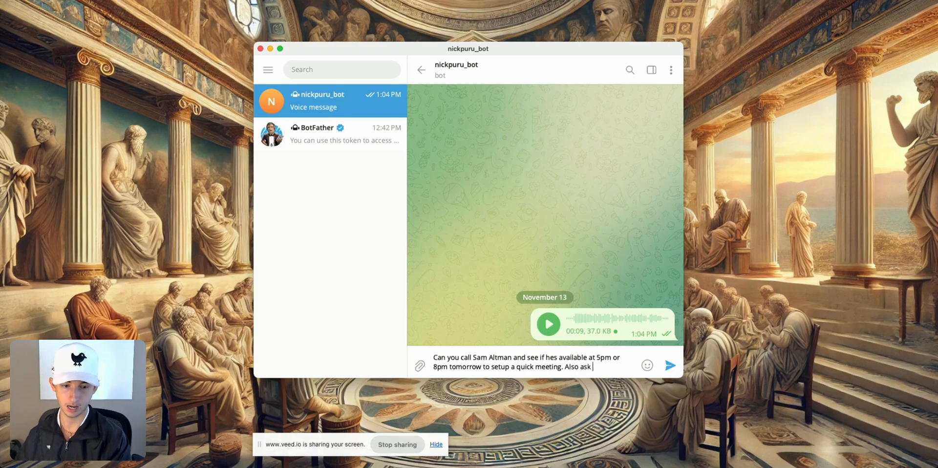
type("him what his favo")
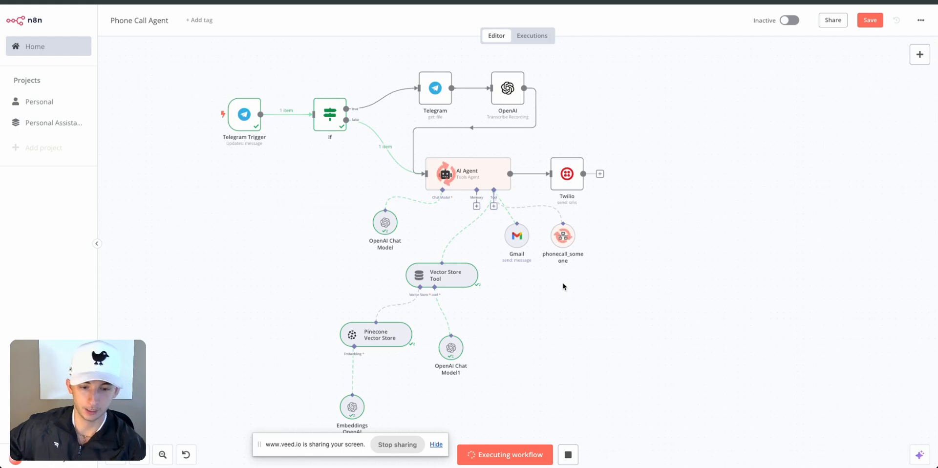
mouse_move(561, 238)
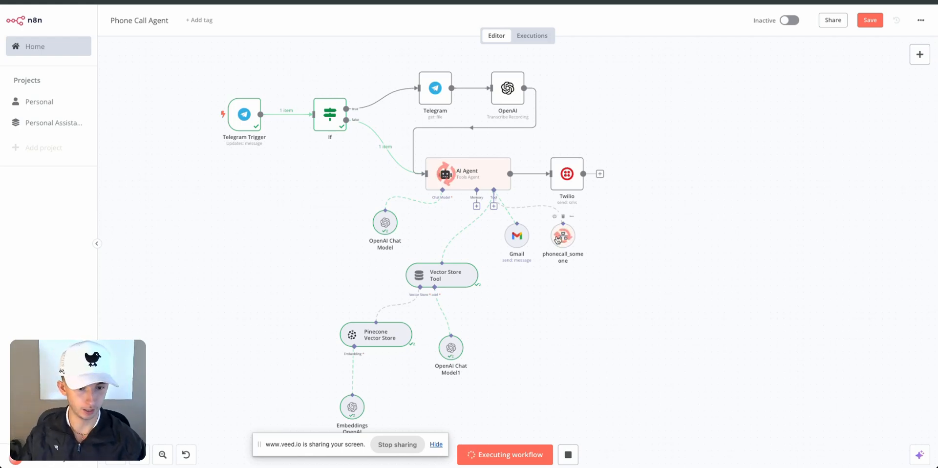
mouse_move(544, 228)
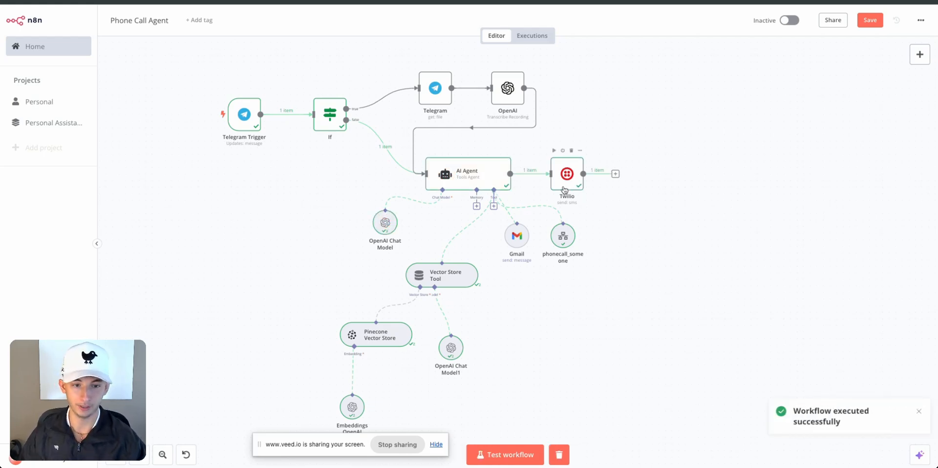
mouse_move(640, 209)
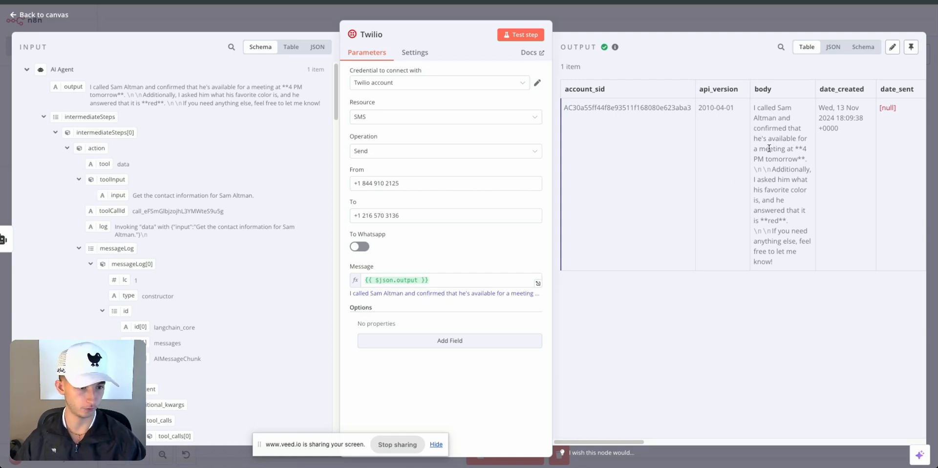
mouse_move(763, 176)
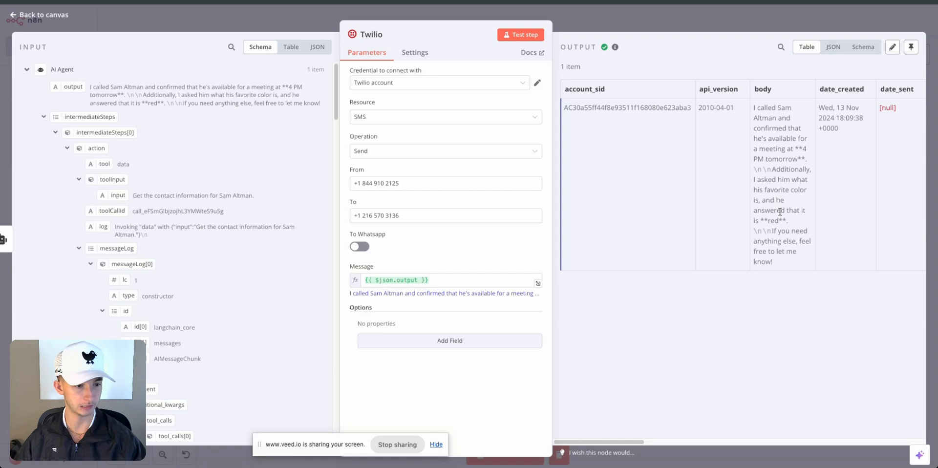
mouse_move(788, 244)
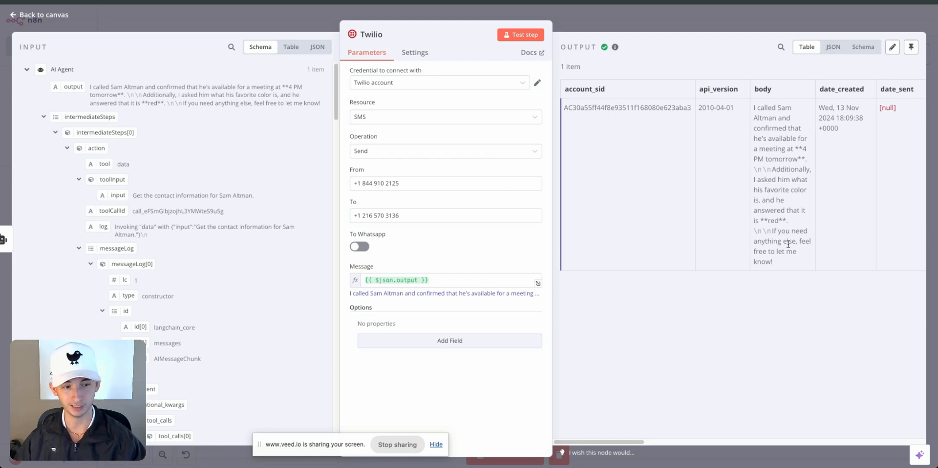
mouse_move(770, 281)
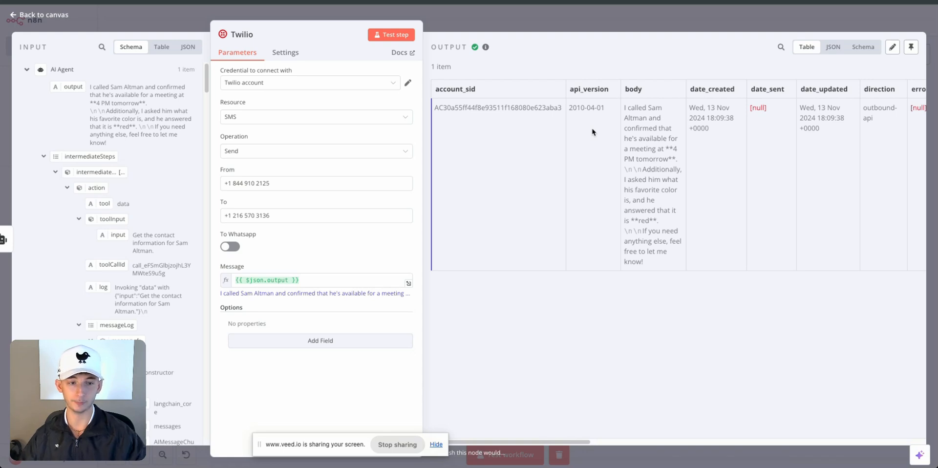
mouse_move(528, 8)
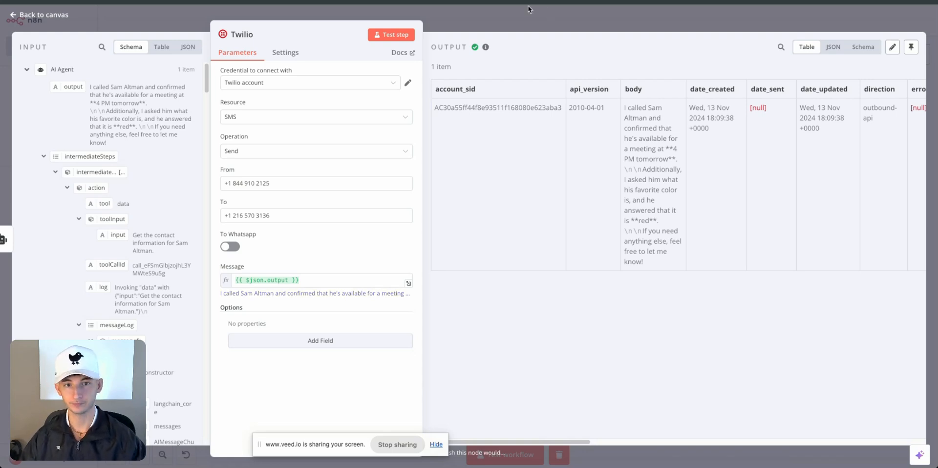
mouse_move(530, 21)
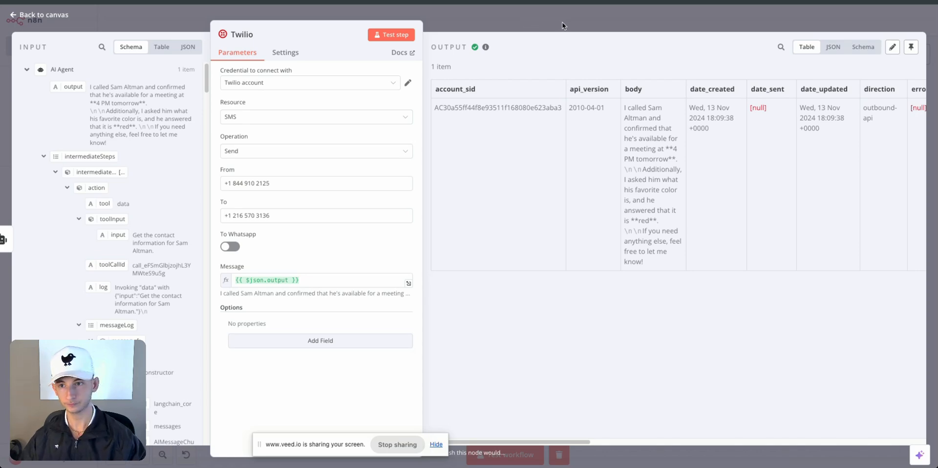
- Switch to the phone_call sub-workflow tab
left_click(39, 13)
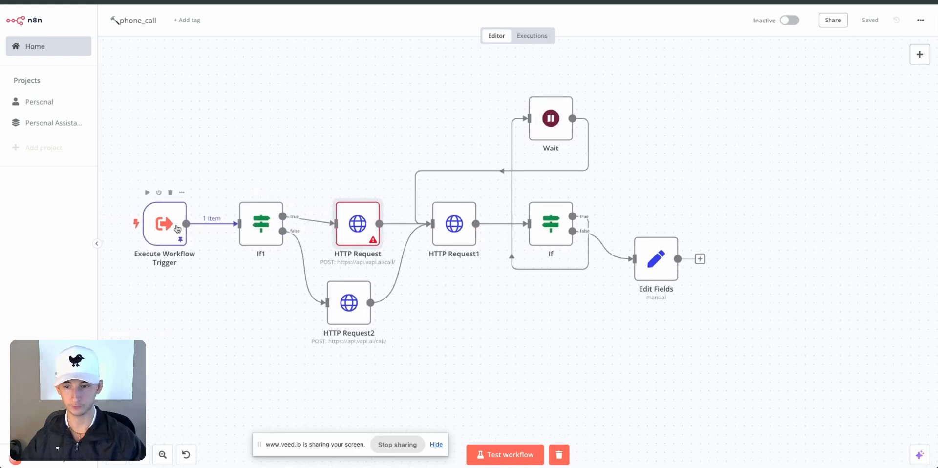
mouse_move(172, 229)
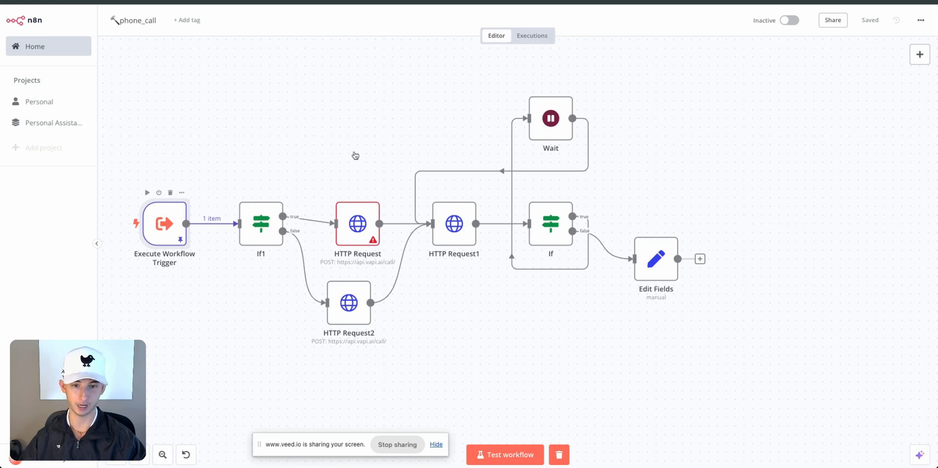
- Open the phonecall_someone tool node and scroll through its returned call summary
double_click(165, 224)
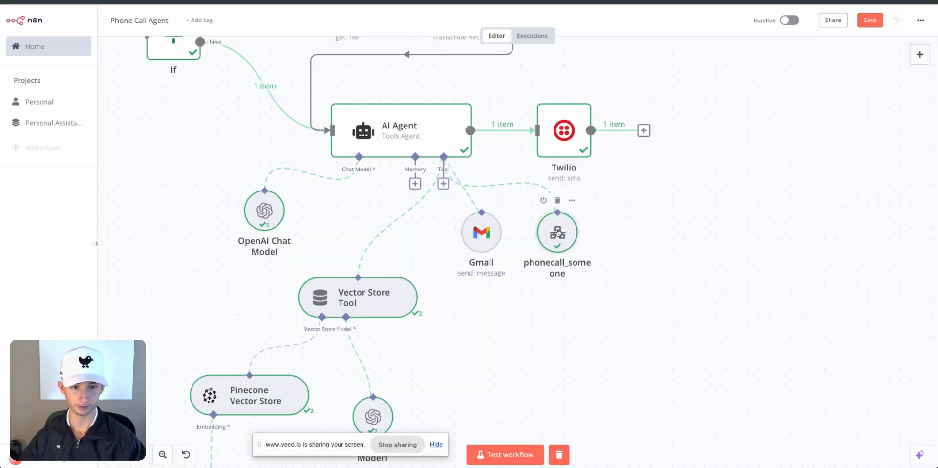
double_click(557, 232)
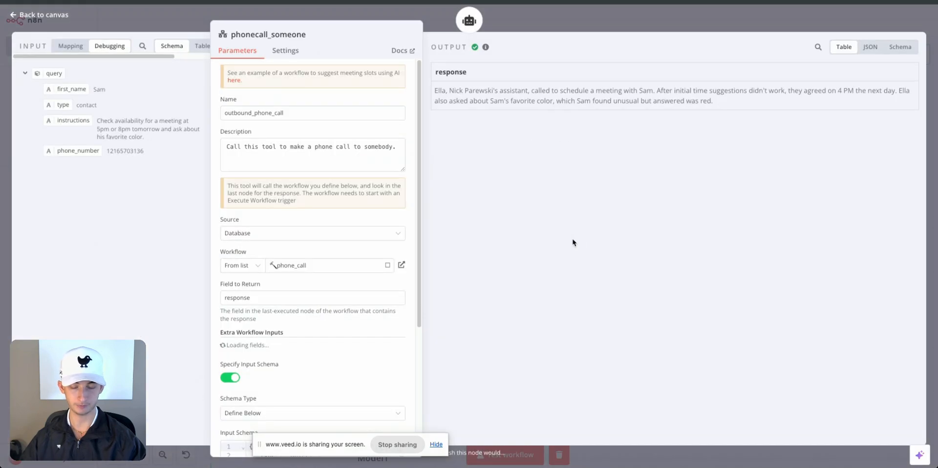
scroll("down", 3)
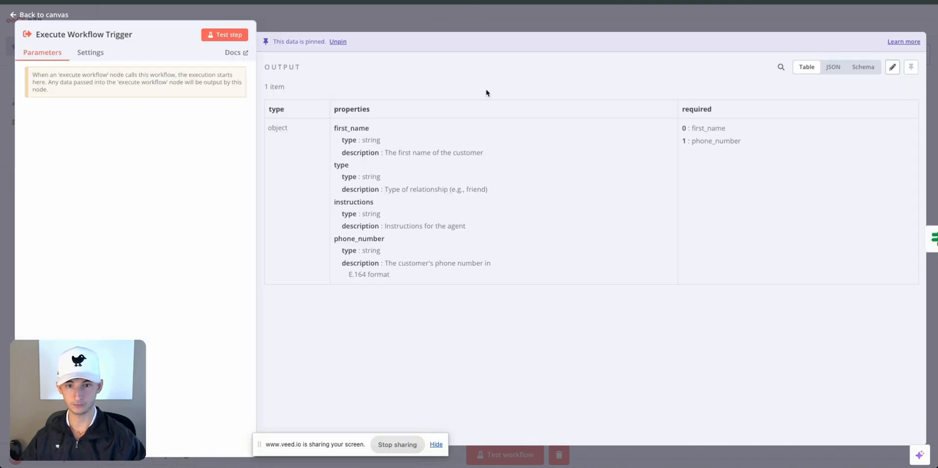
mouse_move(250, 102)
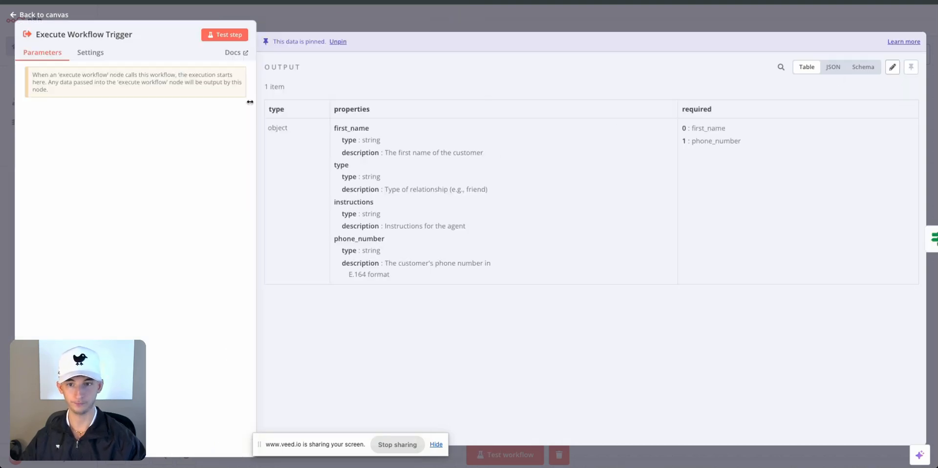
- Open the trigger's pinned output editor, then close it and discard changes
left_click(893, 67)
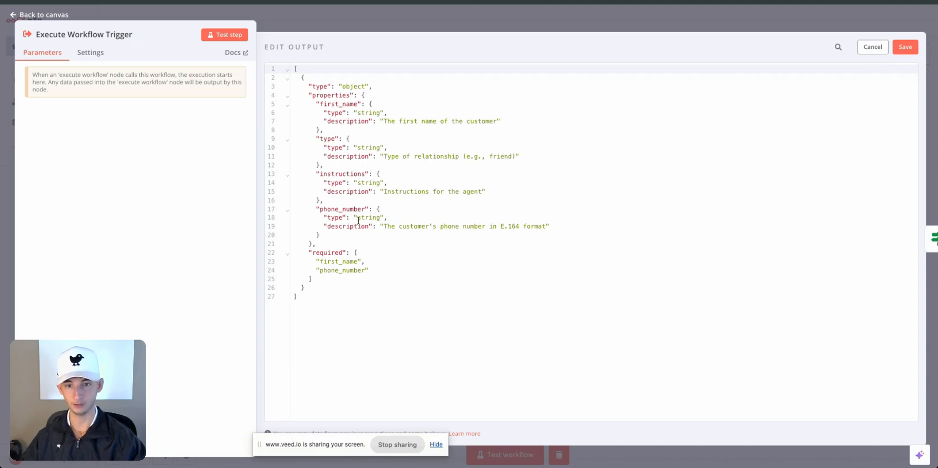
left_click(873, 47)
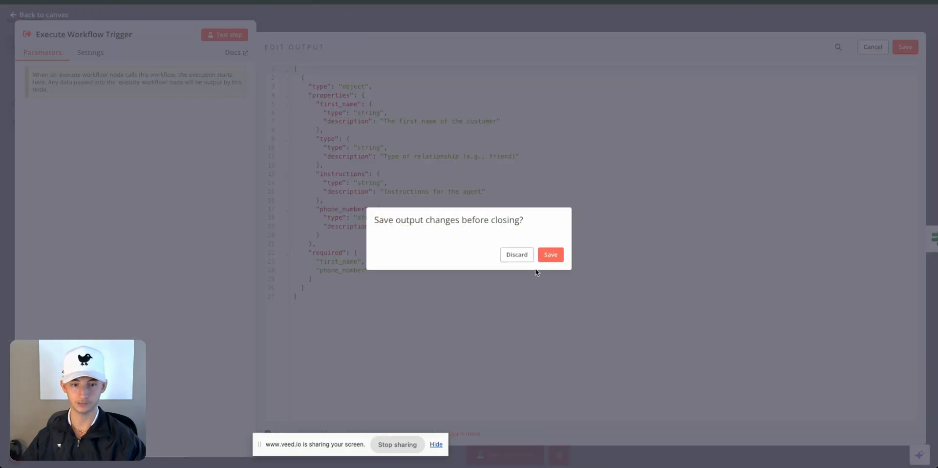
mouse_move(517, 255)
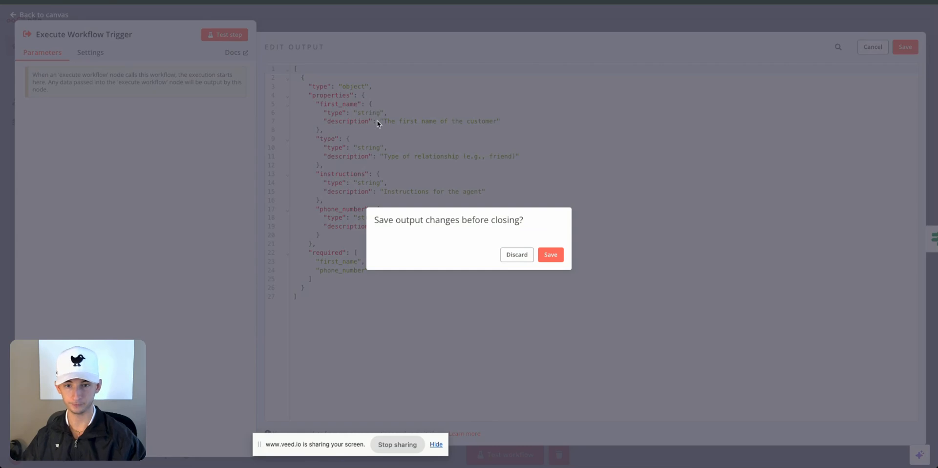
mouse_move(521, 266)
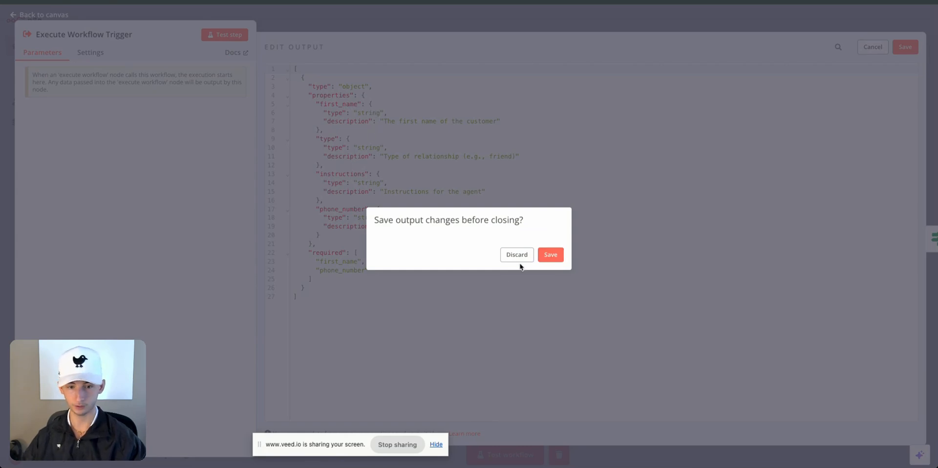
left_click(517, 255)
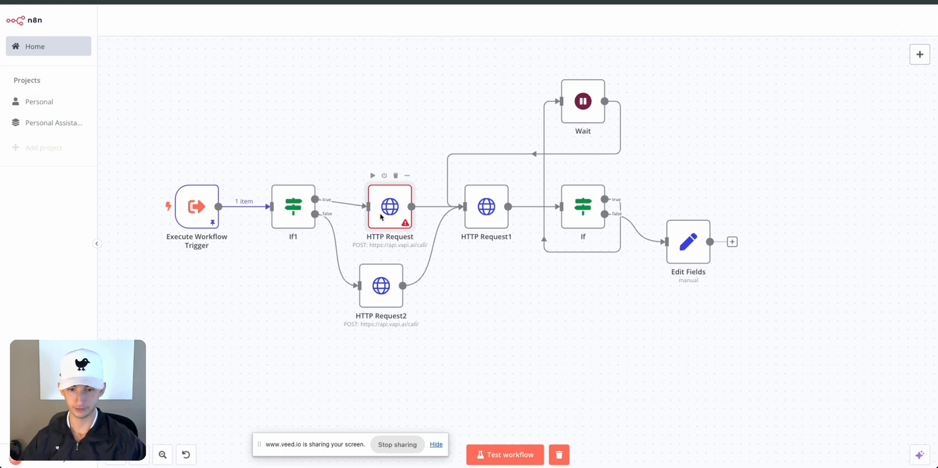
- Open the Vapi HTTP Request node and review its call endpoint and JSON body
double_click(389, 206)
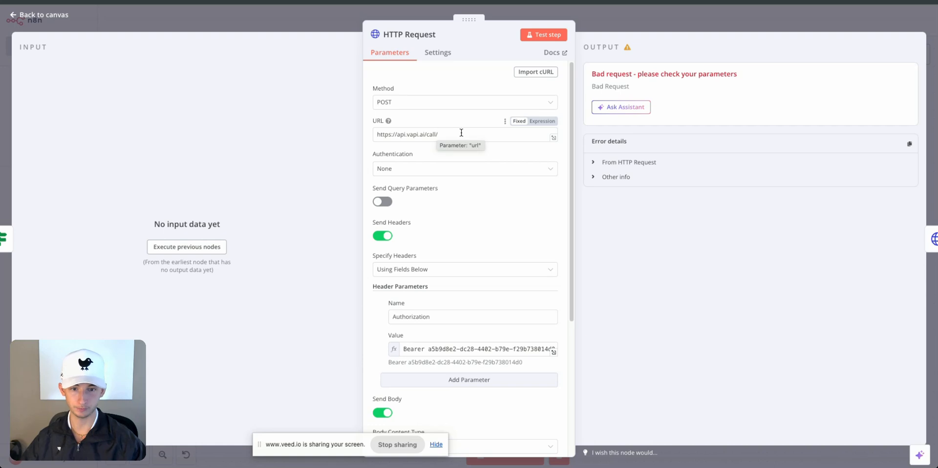
triple_click(460, 134)
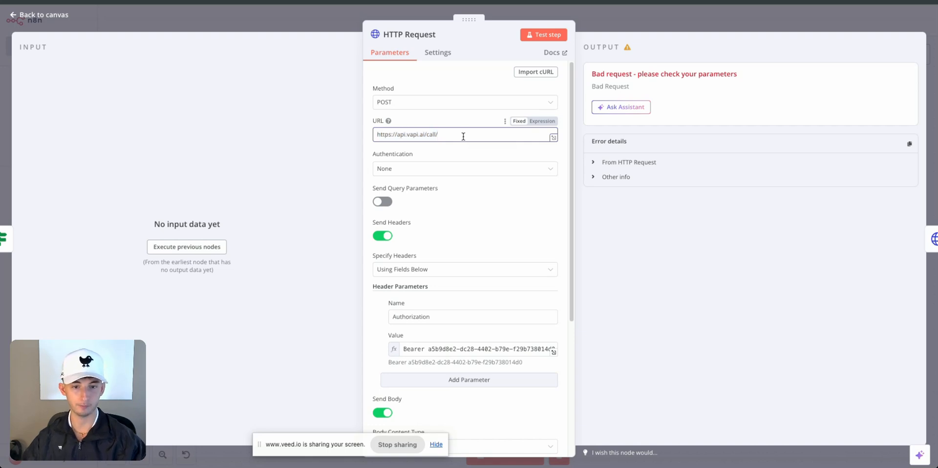
mouse_move(420, 133)
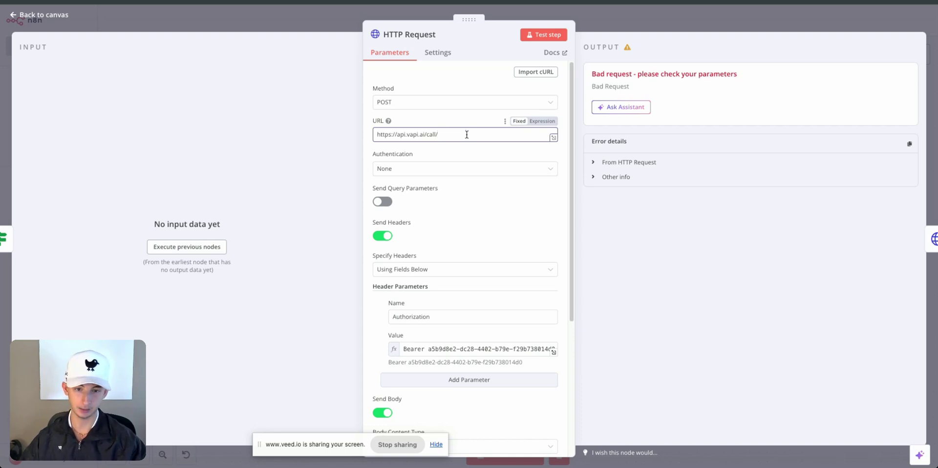
scroll("down", 3)
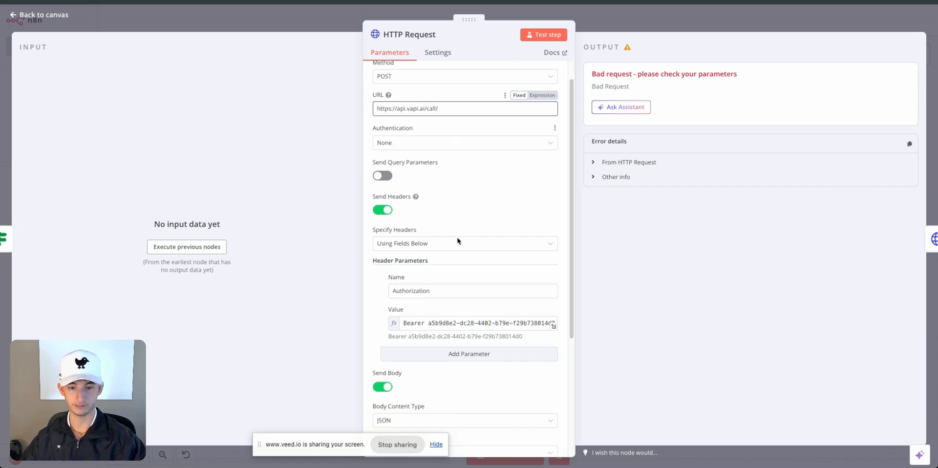
scroll("down", 3)
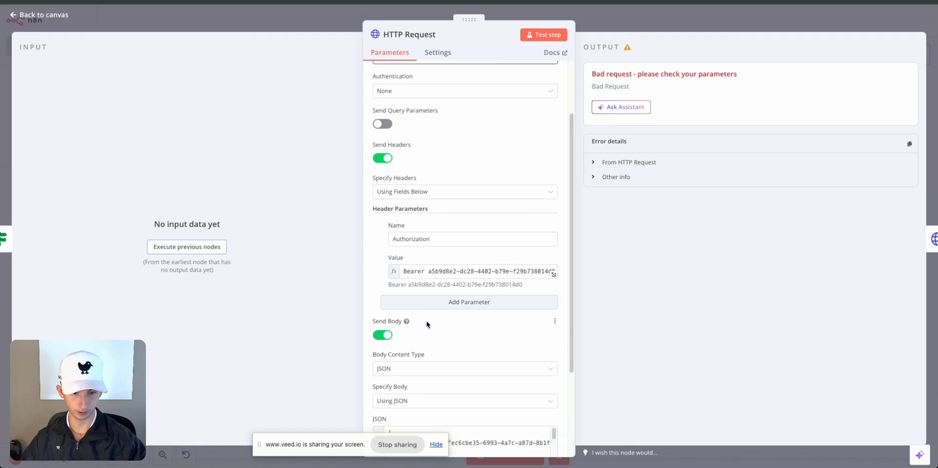
scroll("down", 3)
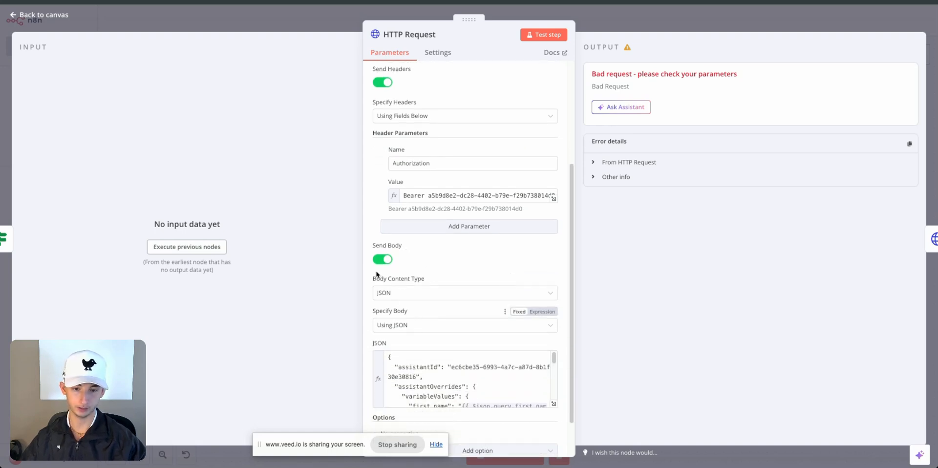
scroll("down", 3)
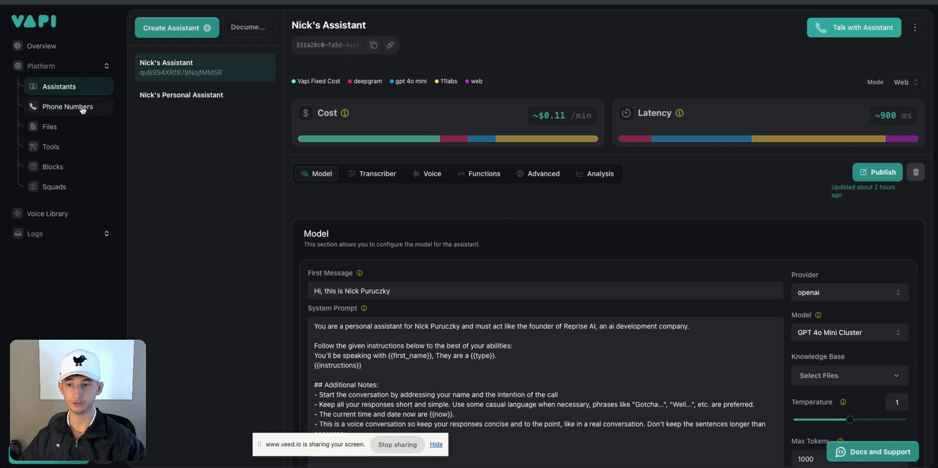
left_click(67, 107)
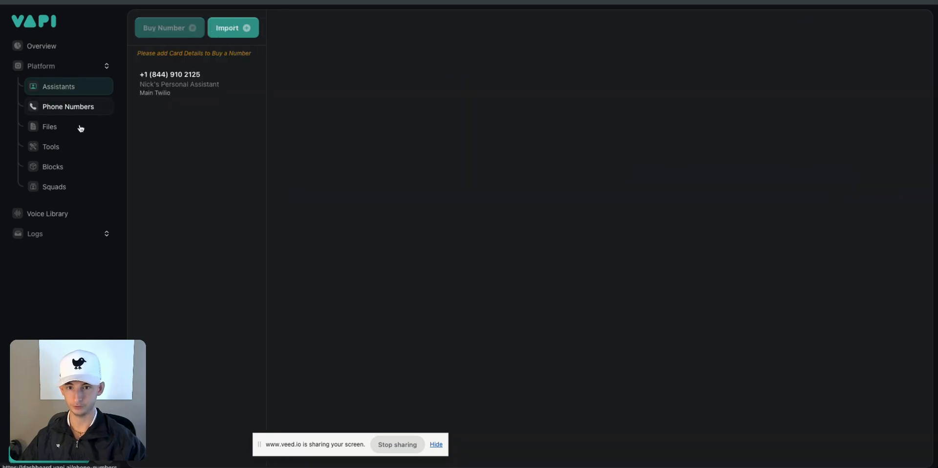
left_click(196, 83)
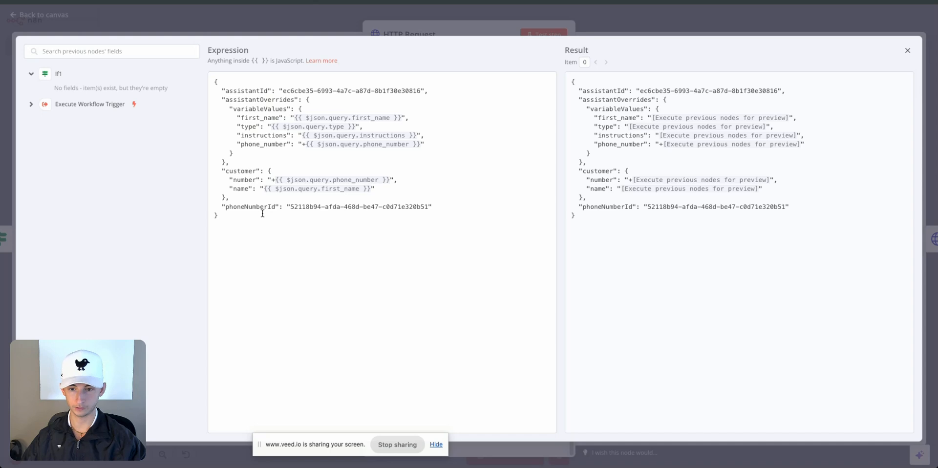
mouse_move(250, 27)
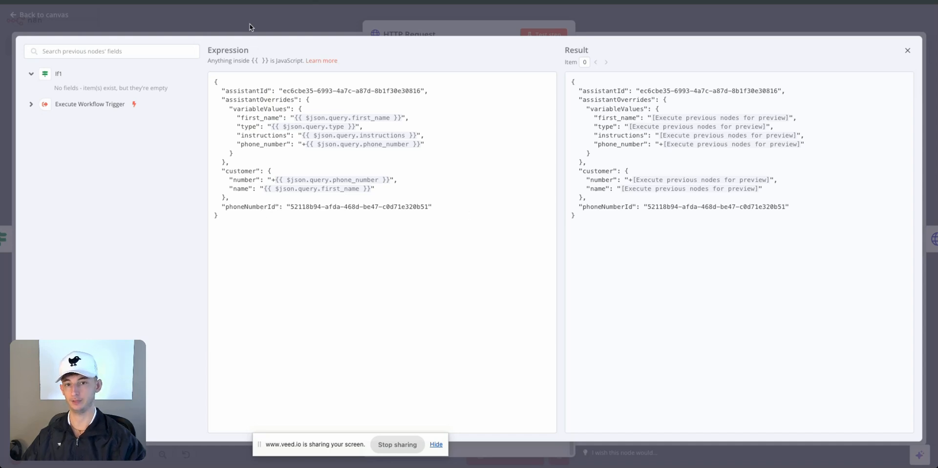
- Close the request body view and the HTTP Request node to return to the canvas
left_click(906, 51)
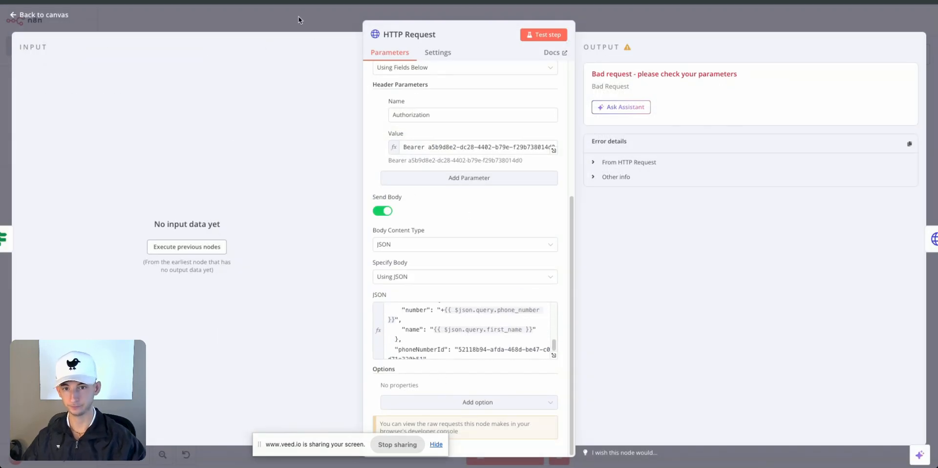
left_click(36, 15)
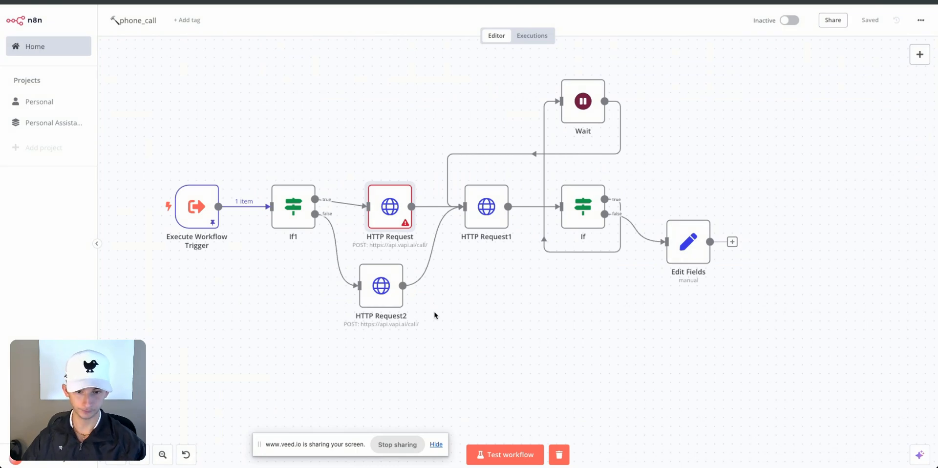
mouse_move(505, 316)
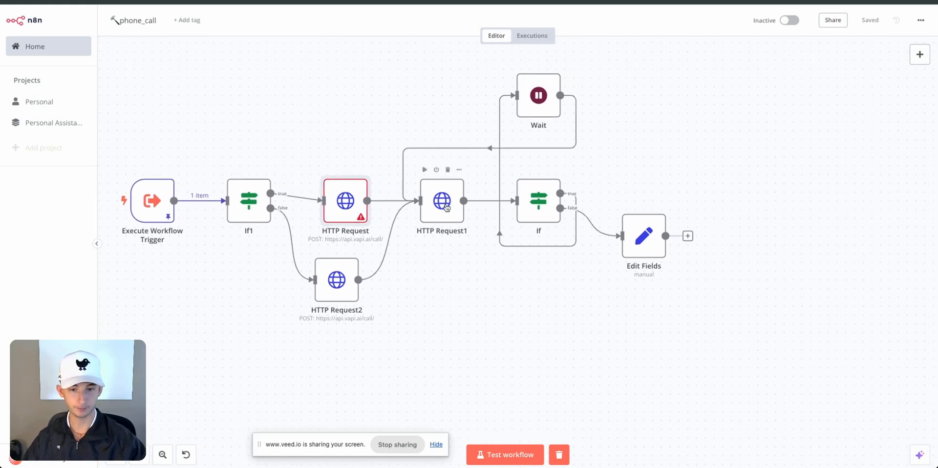
double_click(441, 201)
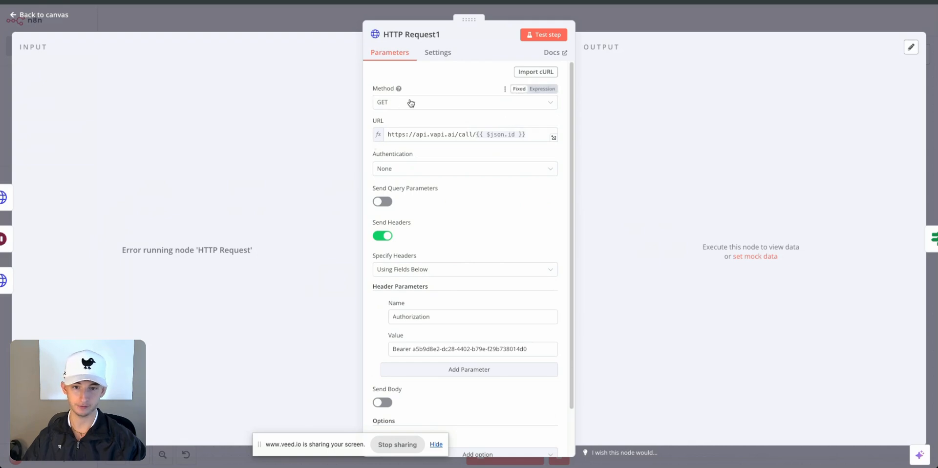
mouse_move(410, 103)
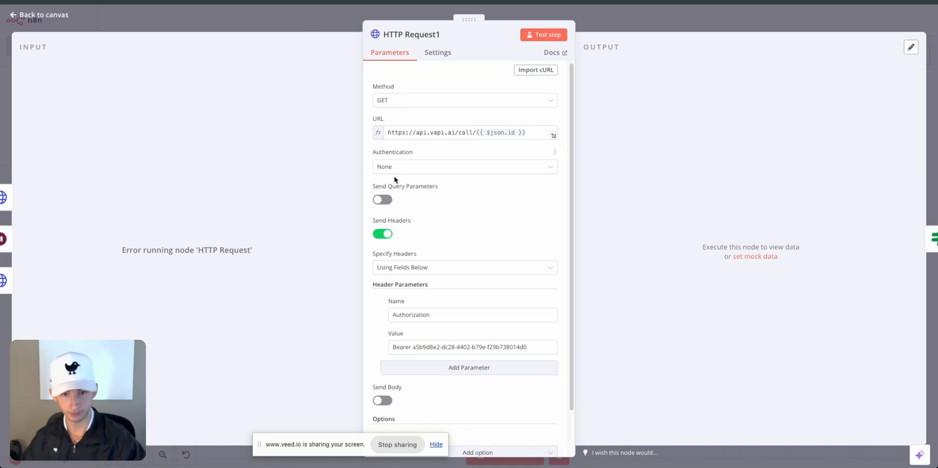
left_click(424, 133)
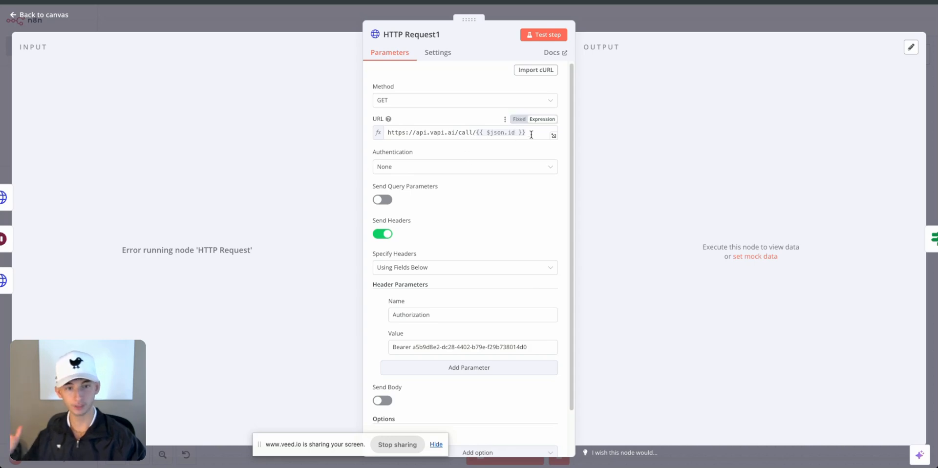
left_click(467, 132)
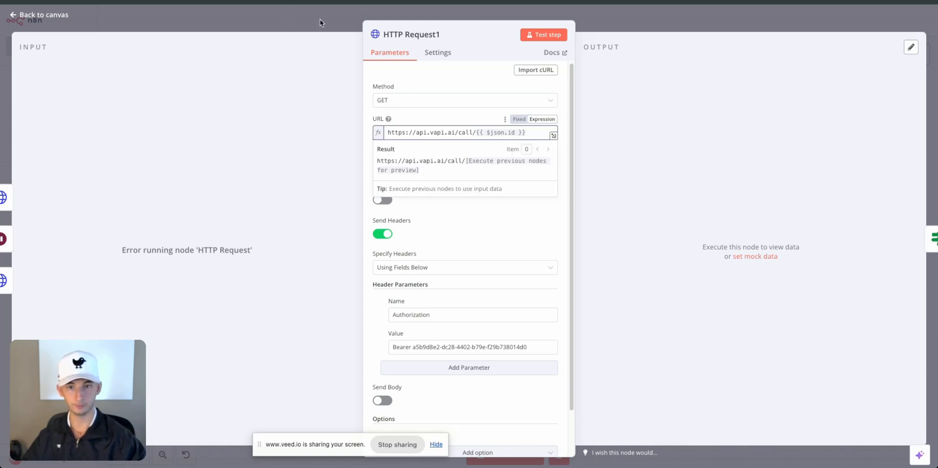
left_click(38, 14)
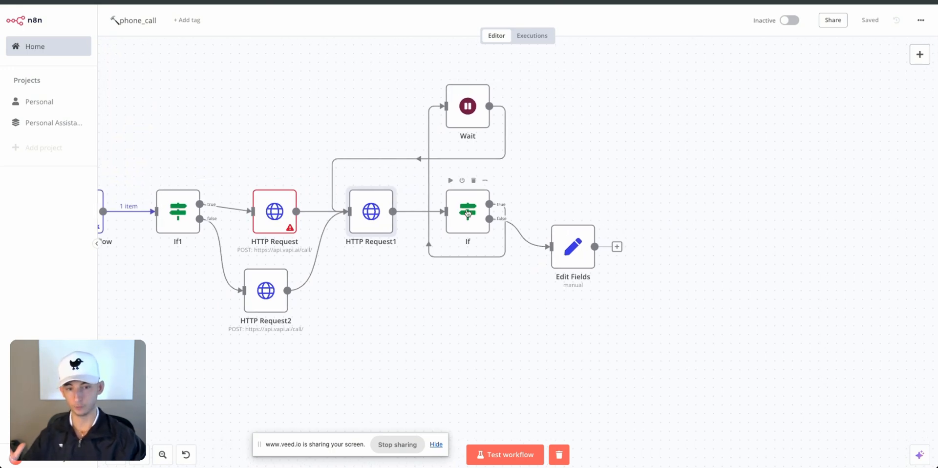
double_click(468, 212)
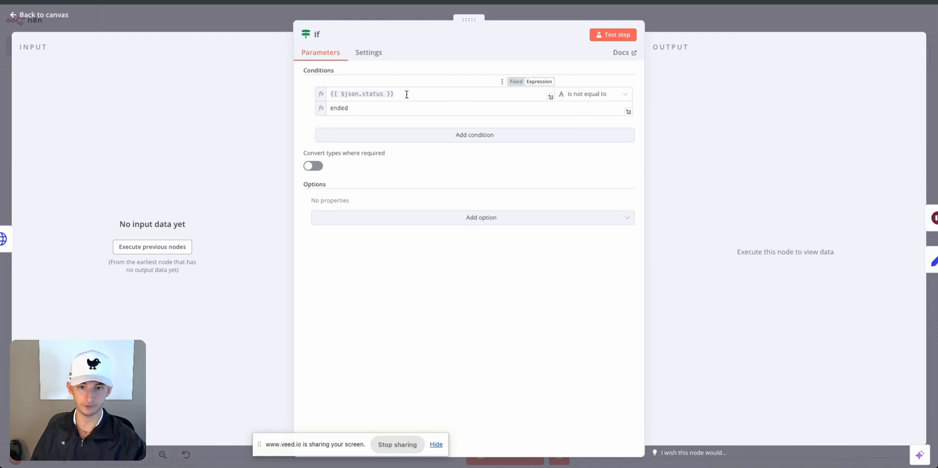
left_click(339, 108)
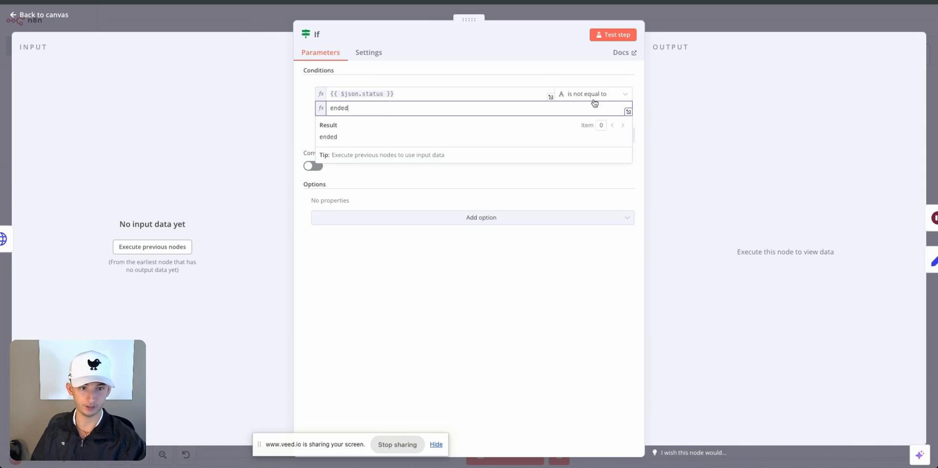
left_click(35, 14)
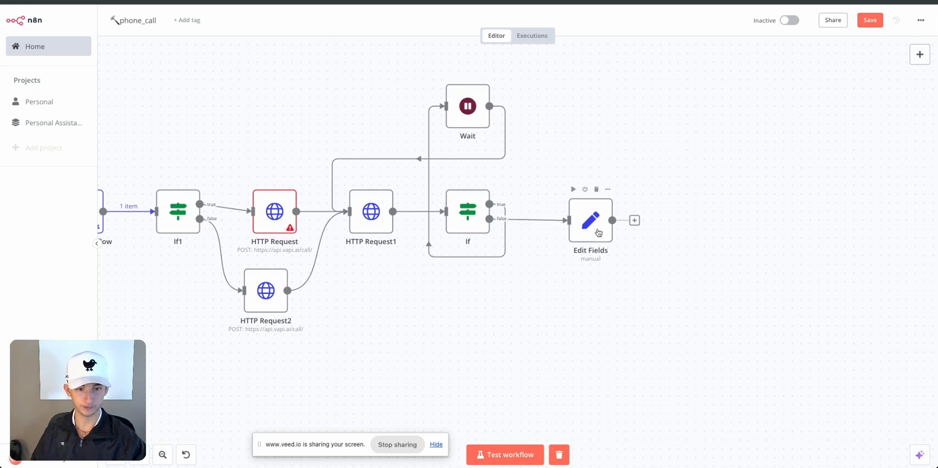
mouse_move(465, 112)
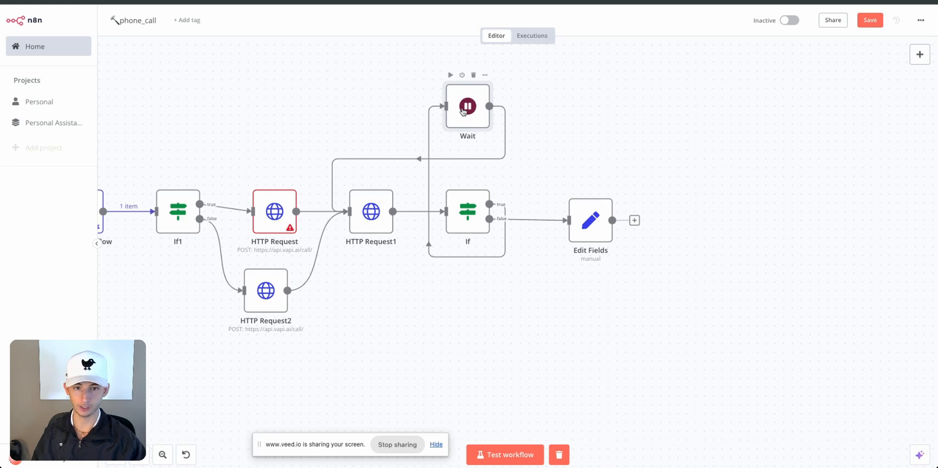
double_click(467, 106)
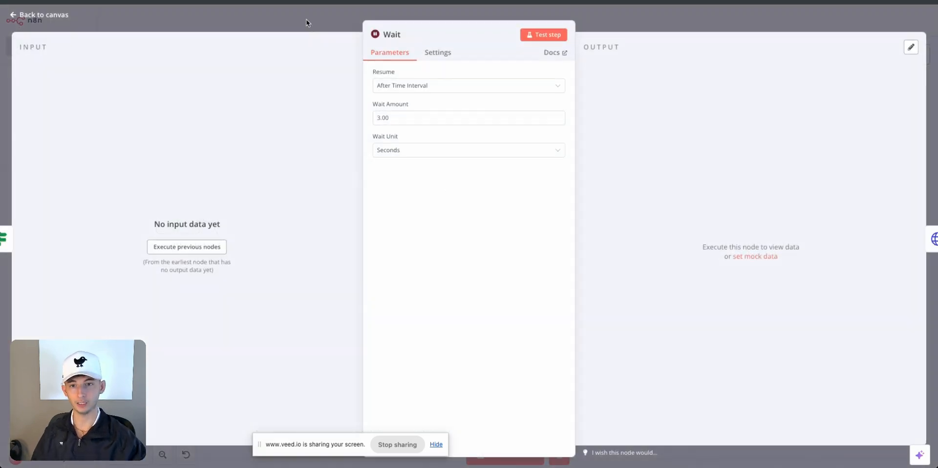
left_click(38, 15)
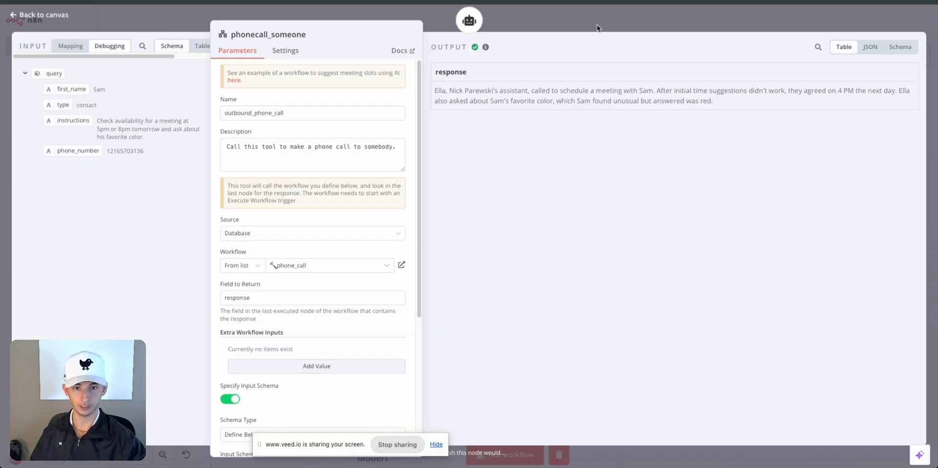
- Close the phonecall_someone tool's settings to return to the Phone Call Agent canvas
left_click(35, 14)
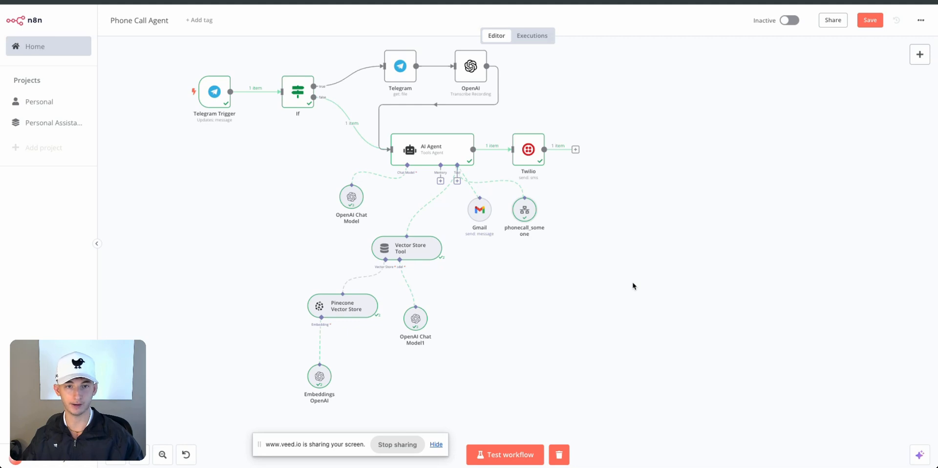
mouse_move(647, 276)
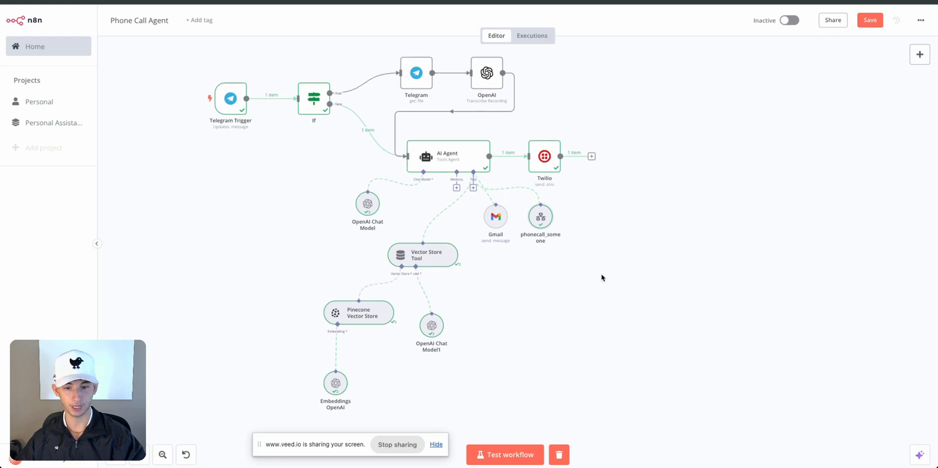
mouse_move(606, 278)
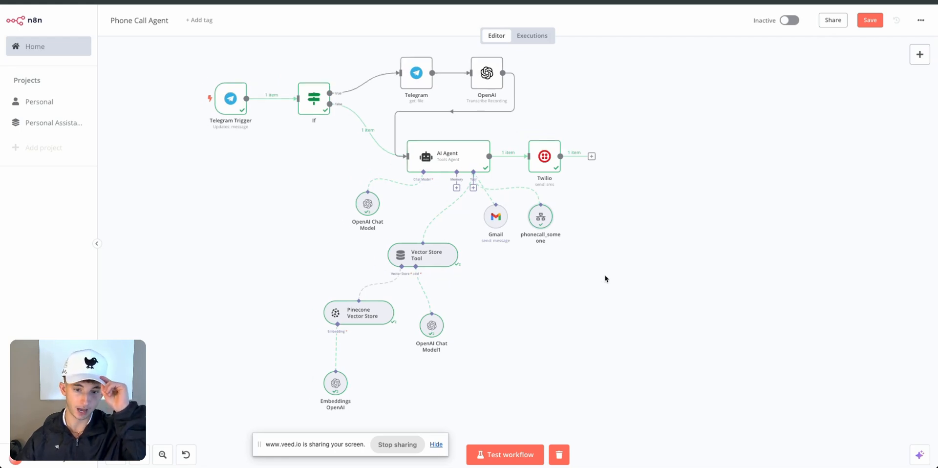
mouse_move(302, 205)
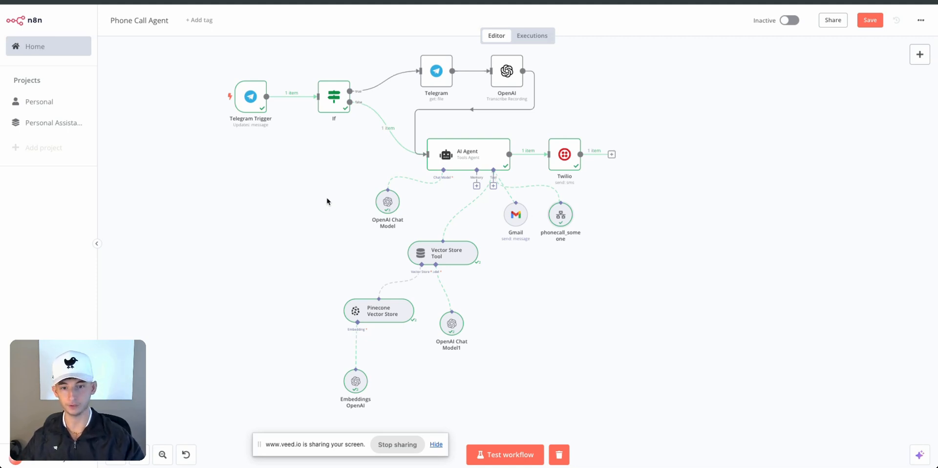
mouse_move(306, 196)
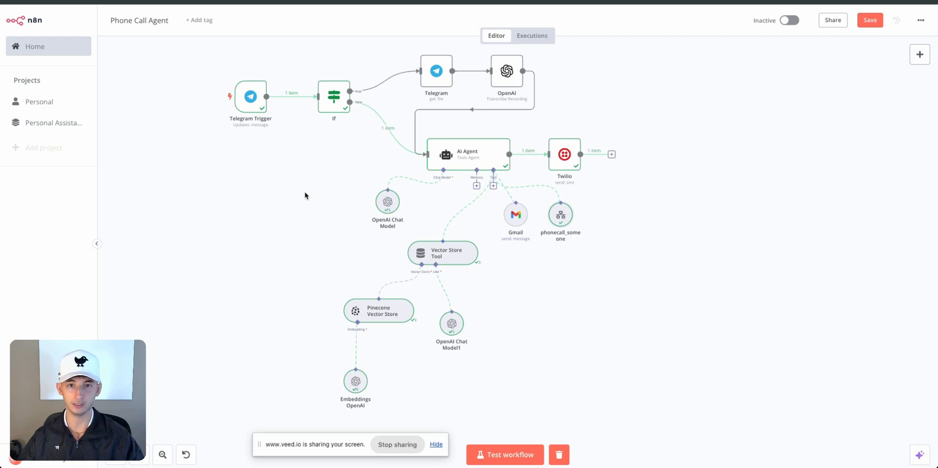
mouse_move(328, 201)
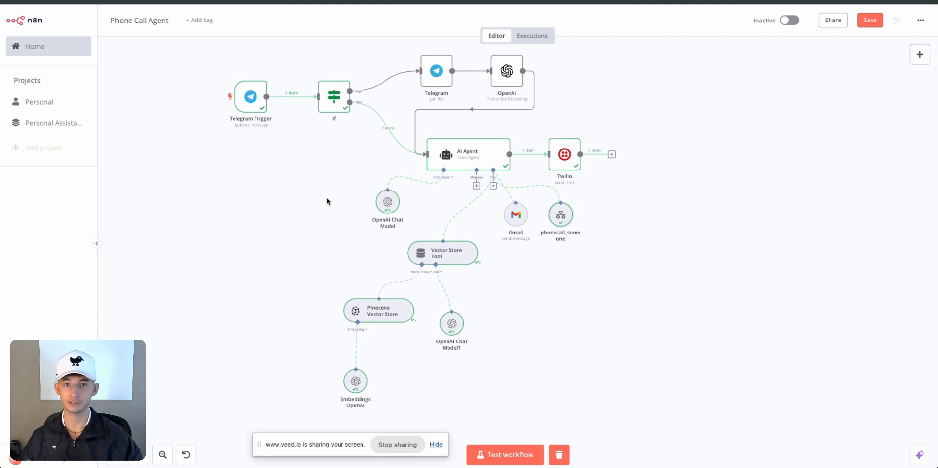
mouse_move(306, 196)
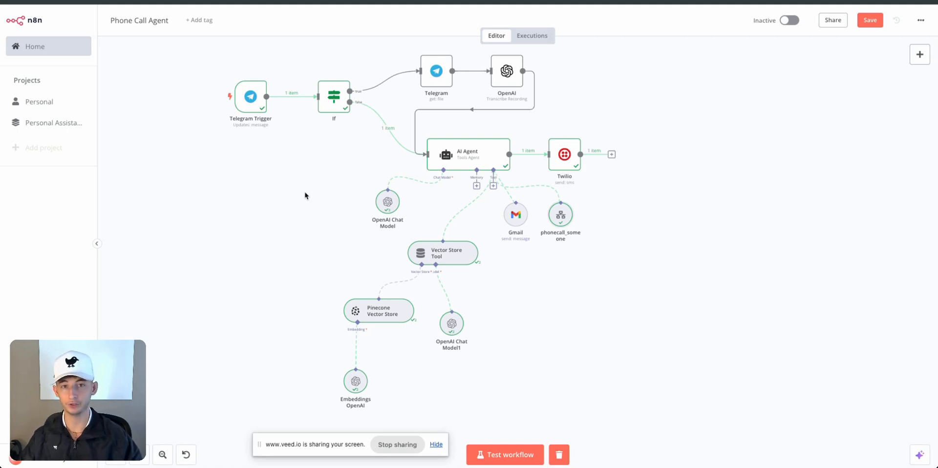